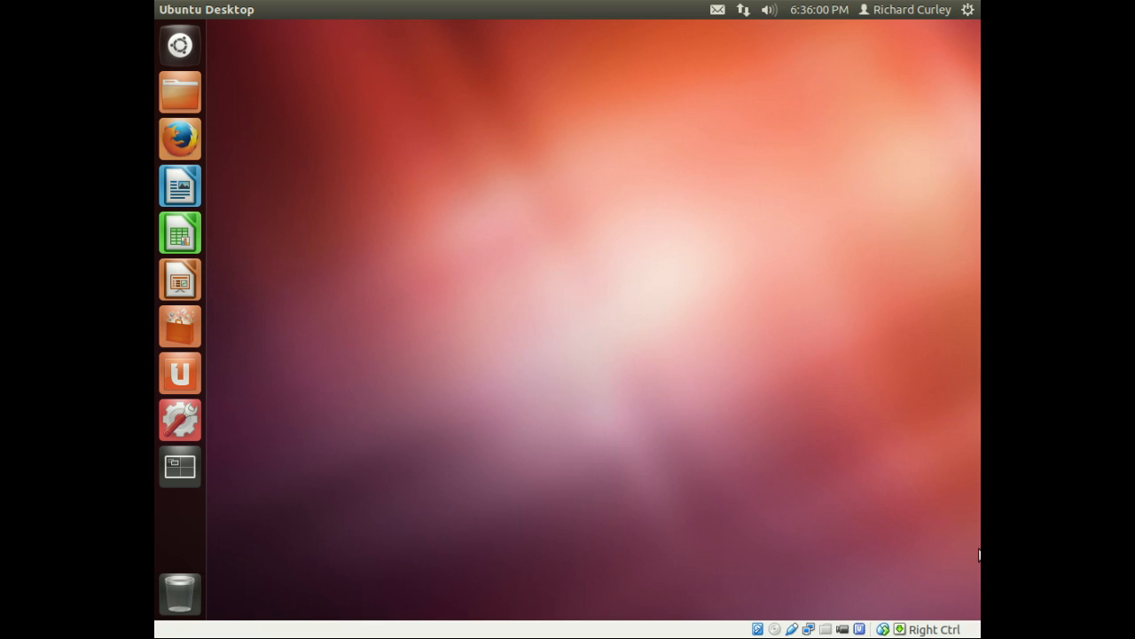
pyautogui.moveTo(371, 188)
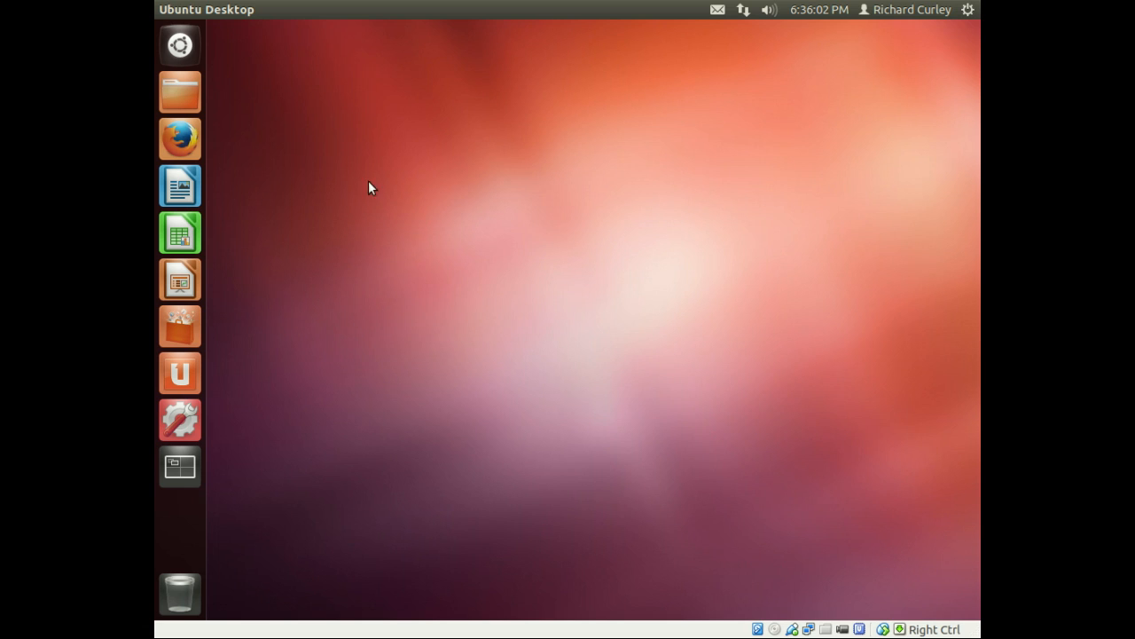
# Launch a terminal from the Dash and start typing netstat -nva at the prompt
pyautogui.click(179, 44)
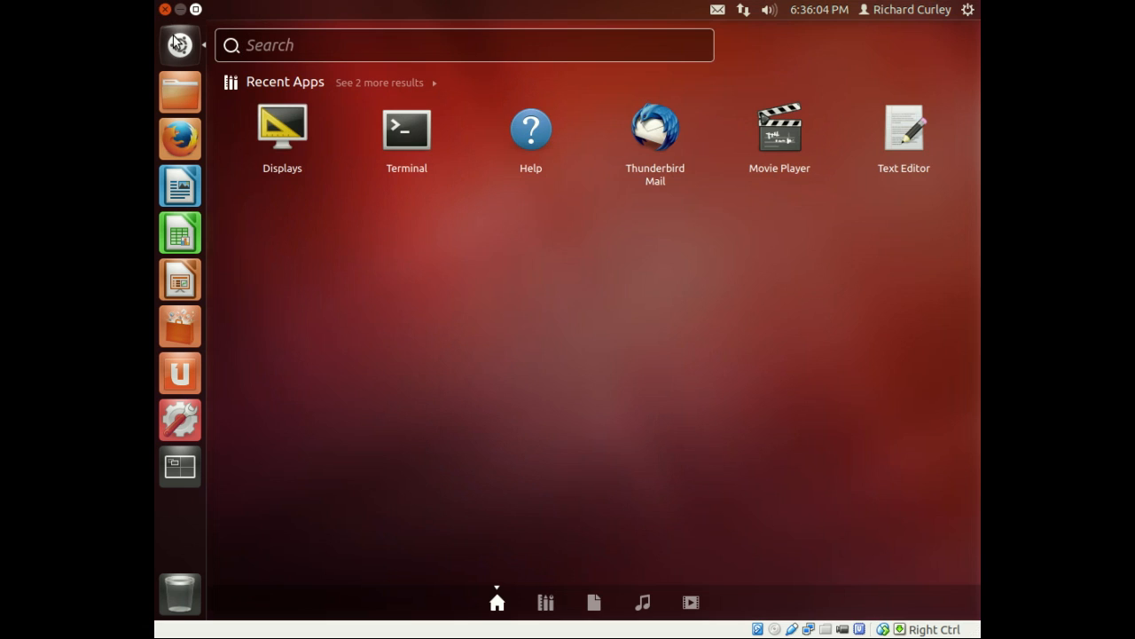
pyautogui.click(406, 129)
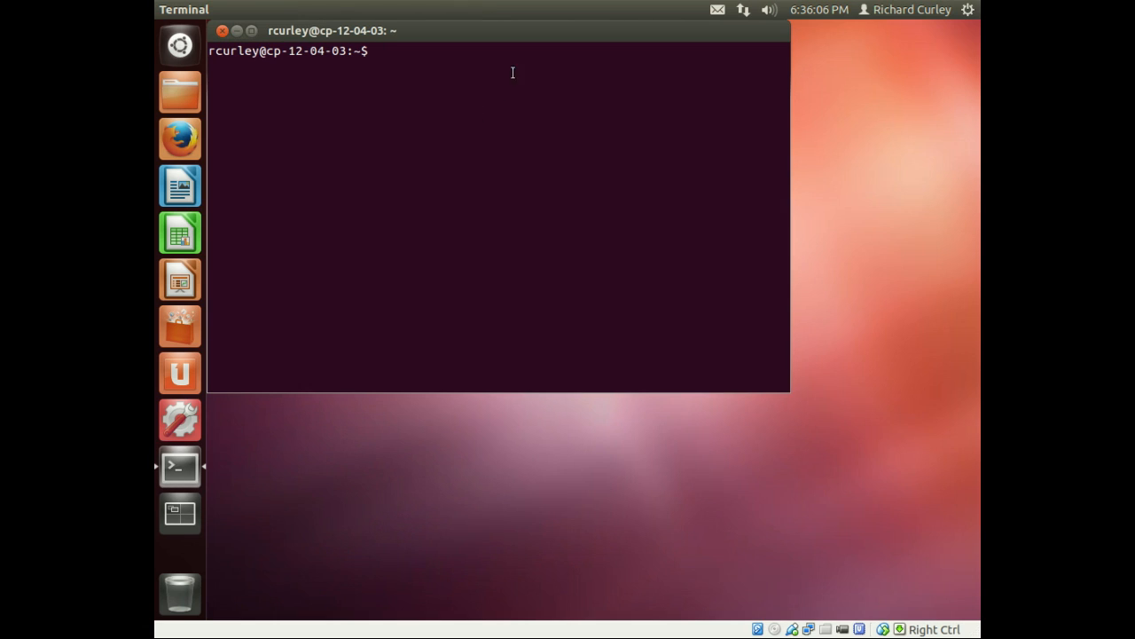
pyautogui.write('n')
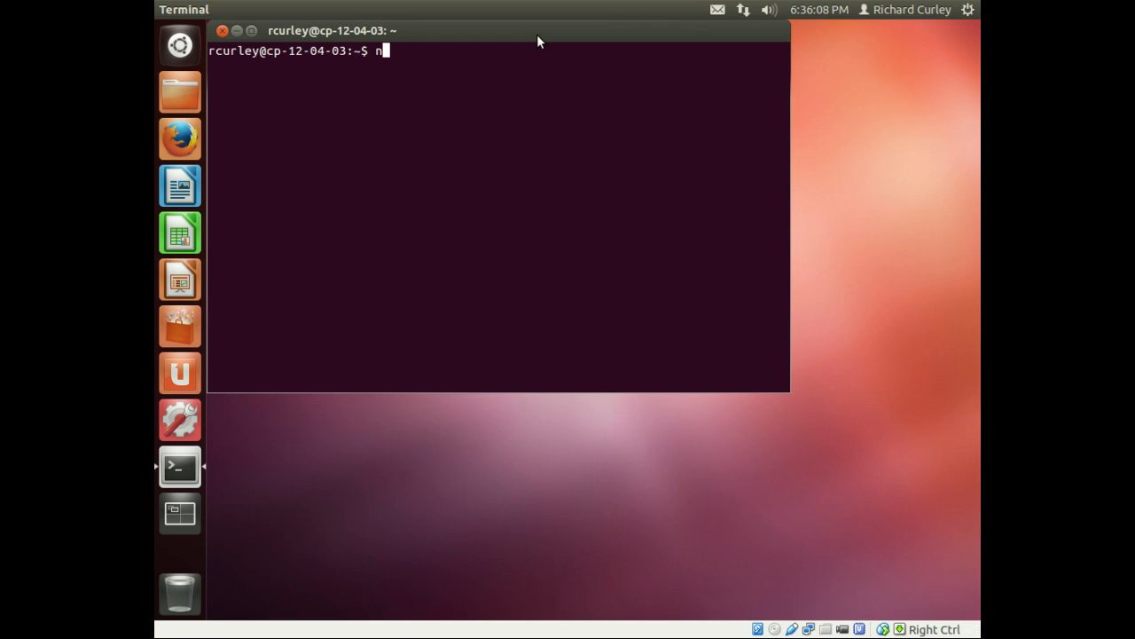
pyautogui.write('etstat')
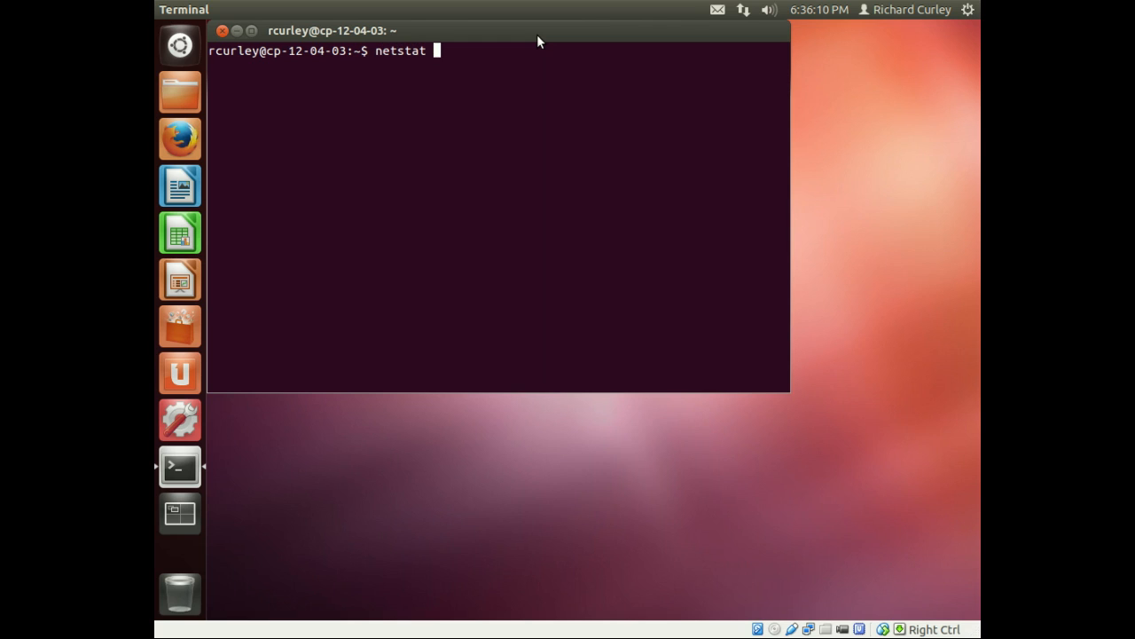
pyautogui.write('-')
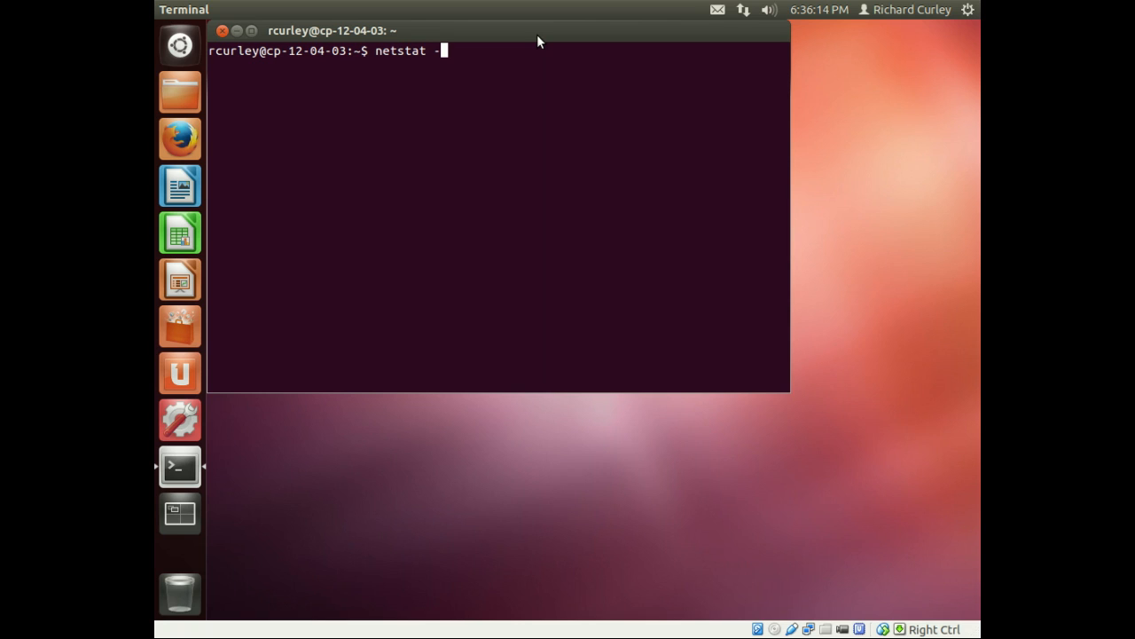
pyautogui.write('nva')
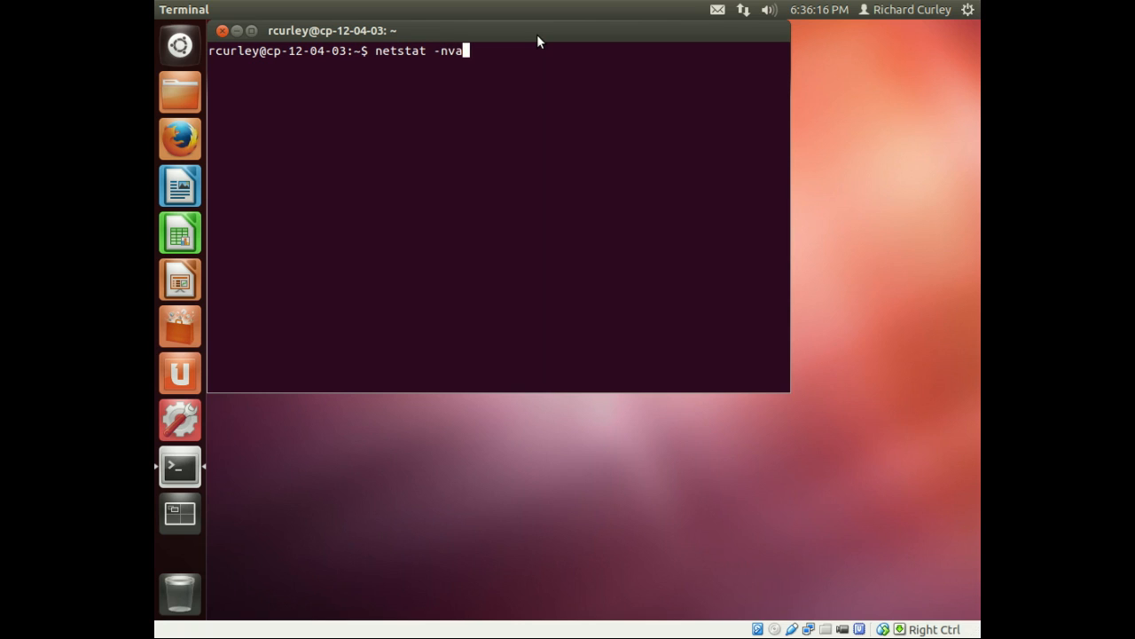
# Run netstat -nvat, highlight port 80 in the listing, then launch Firefox
pyautogui.press('Return')
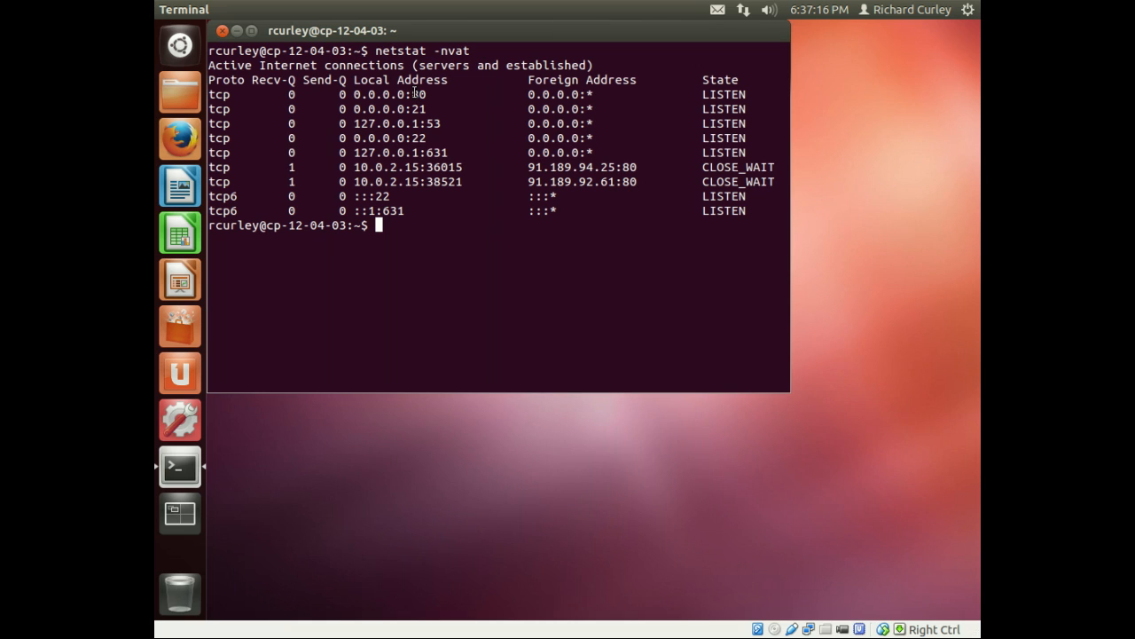
pyautogui.doubleClick(417, 94)
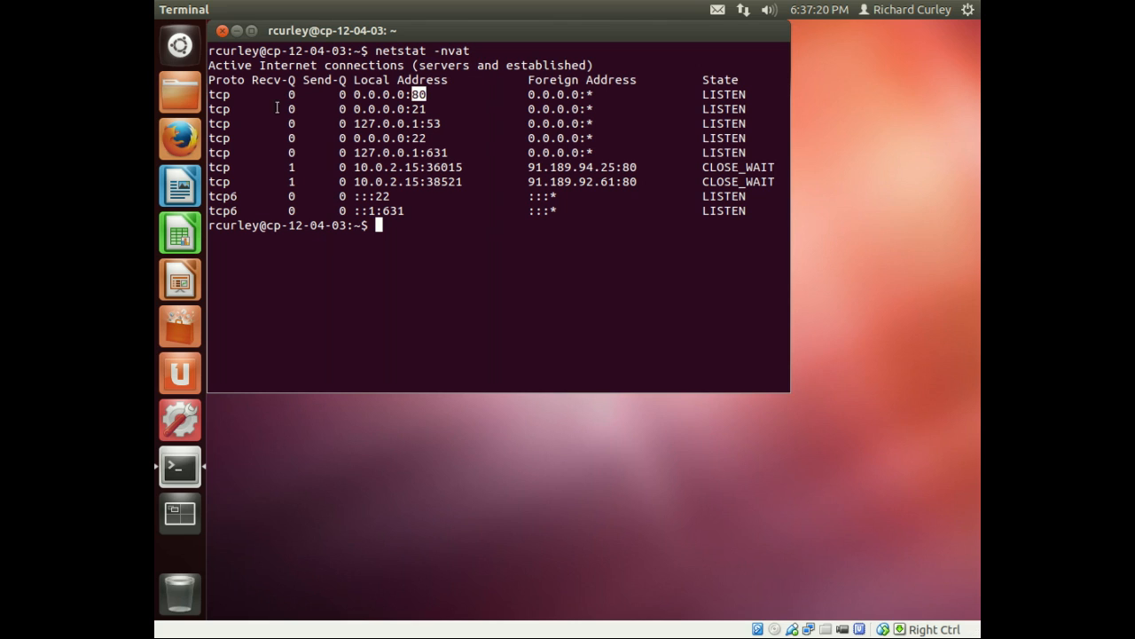
pyautogui.moveTo(304, 220)
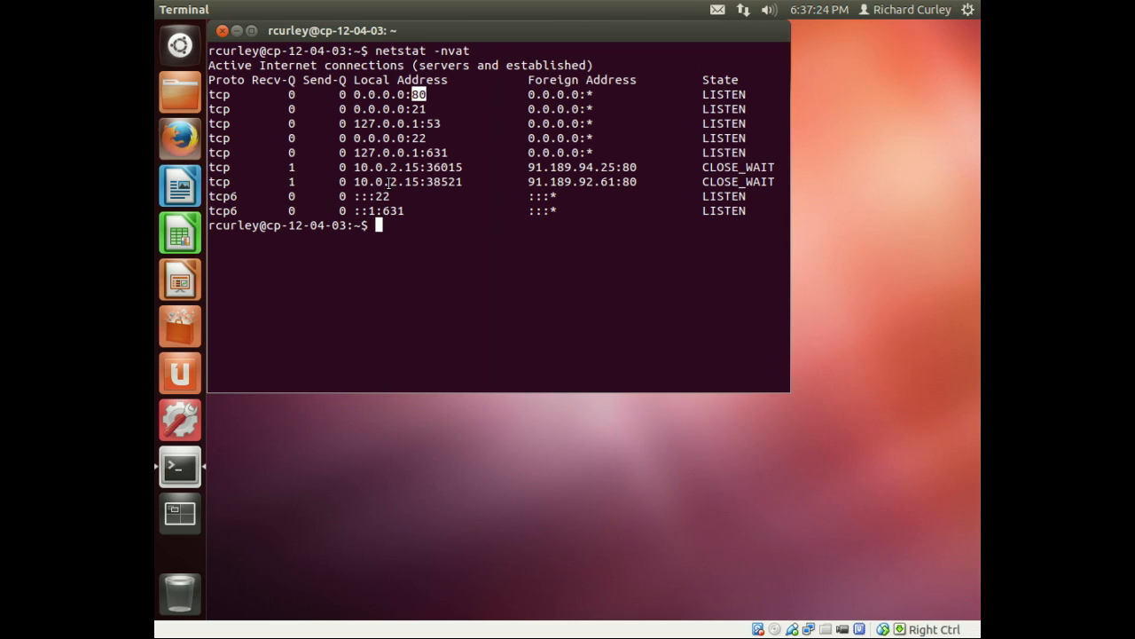
pyautogui.click(179, 138)
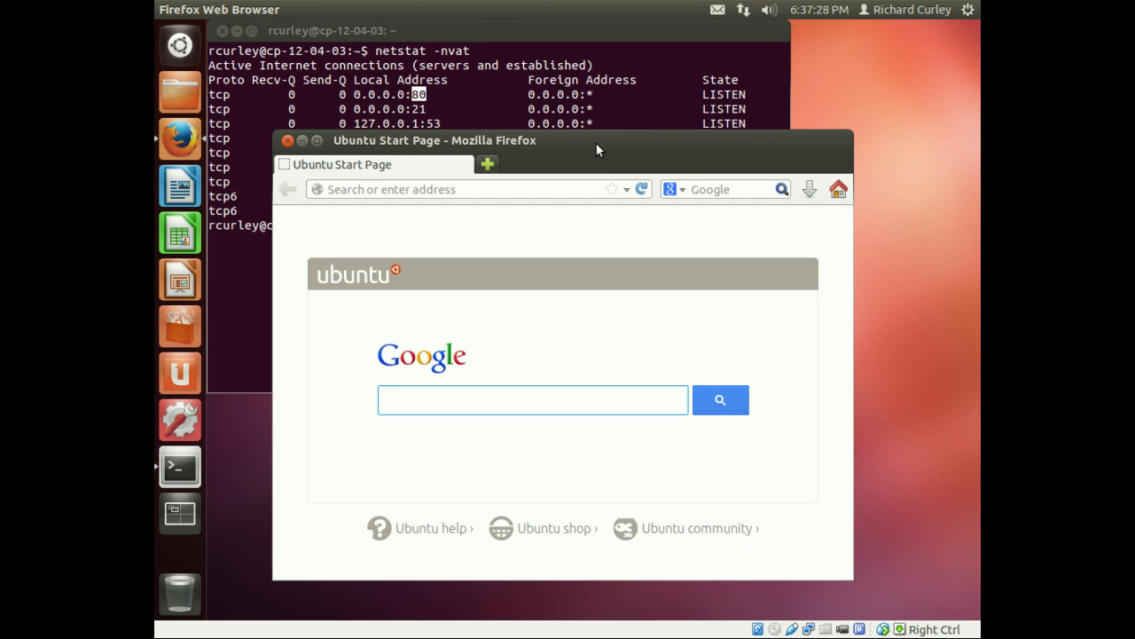
# Begin a web address with ht in the Firefox address bar
pyautogui.write('ht')
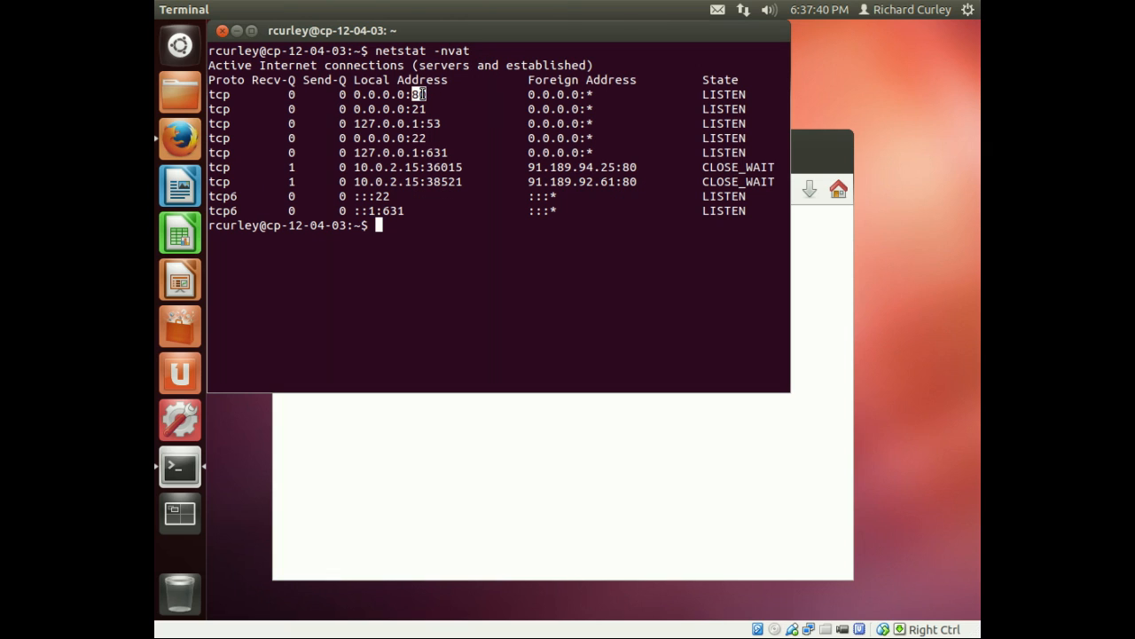
pyautogui.moveTo(447, 443)
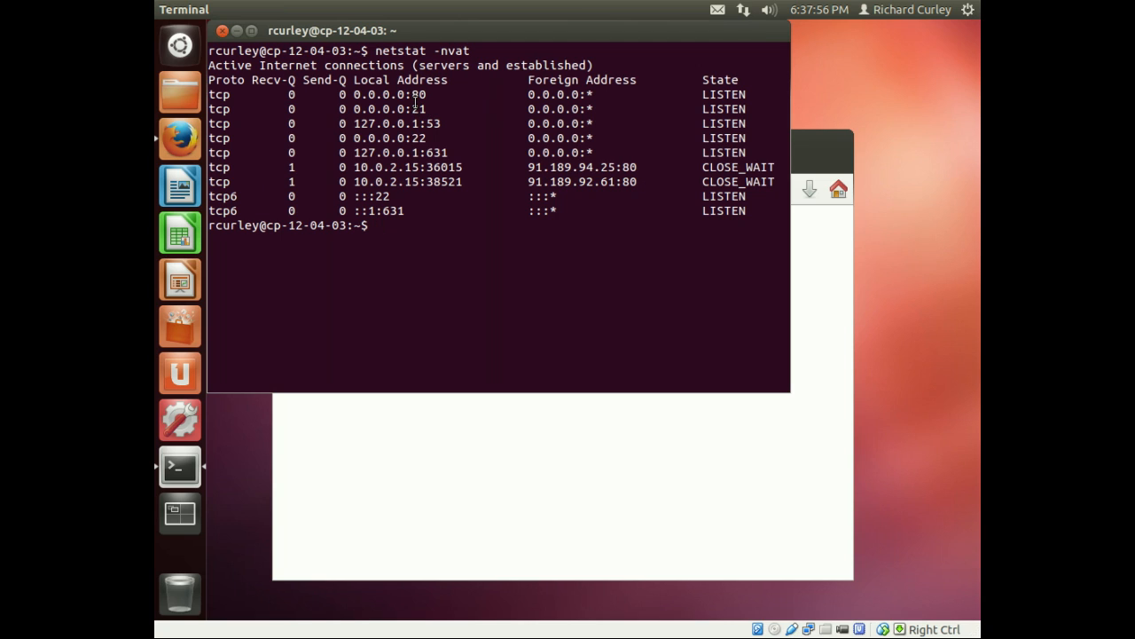
pyautogui.doubleClick(417, 109)
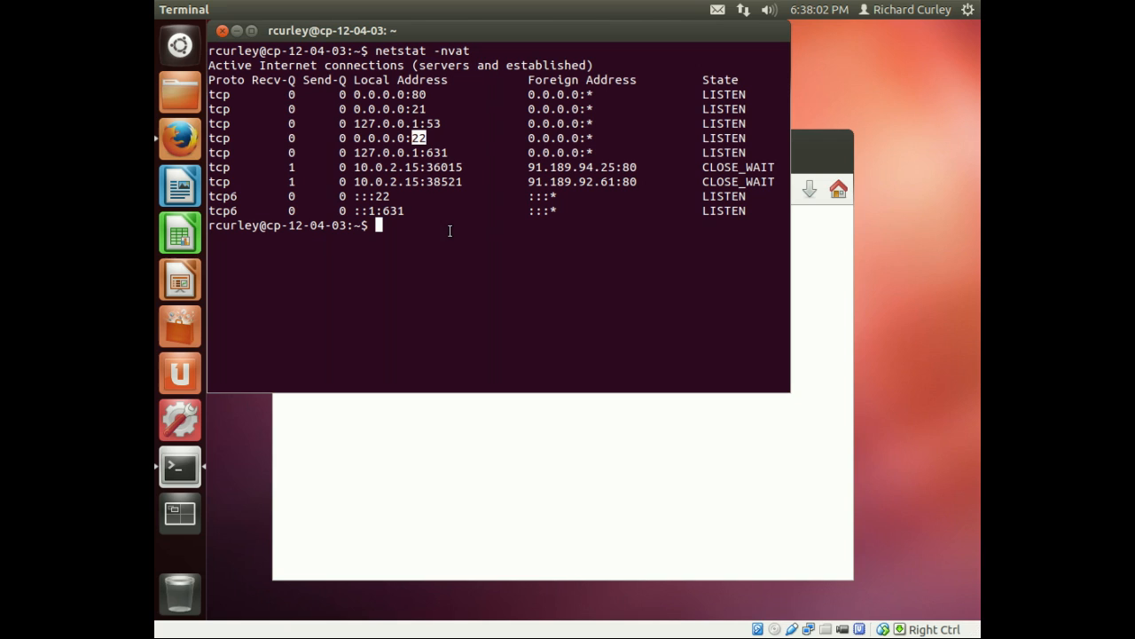
pyautogui.moveTo(483, 266)
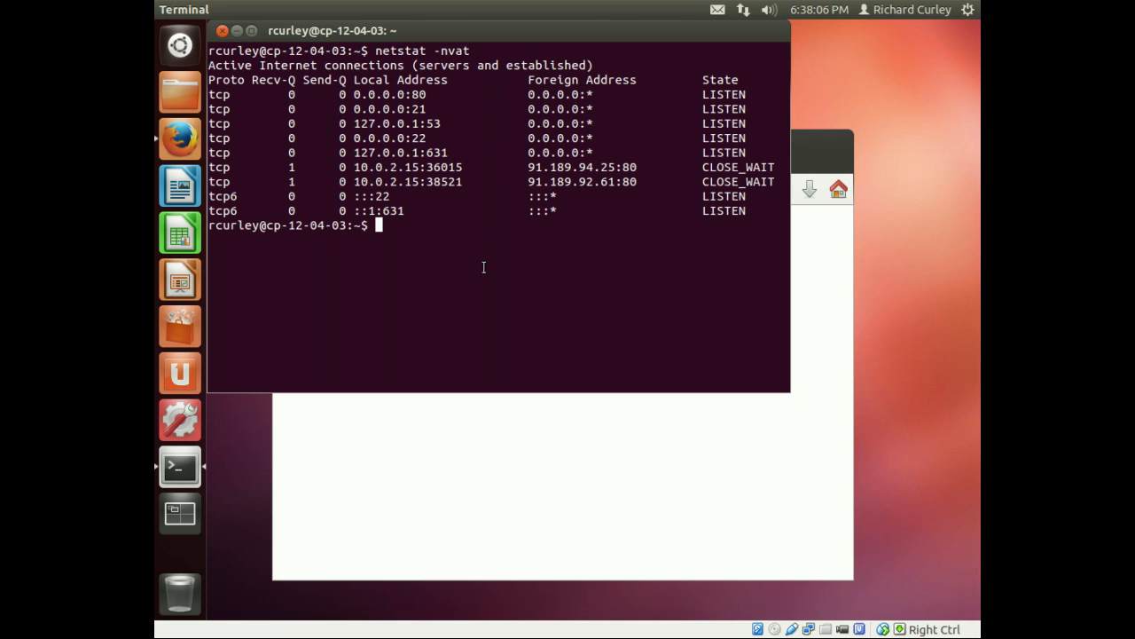
# Run netstat -vat to resolve service names and highlight the http entry
pyautogui.write('netstat -nvat')
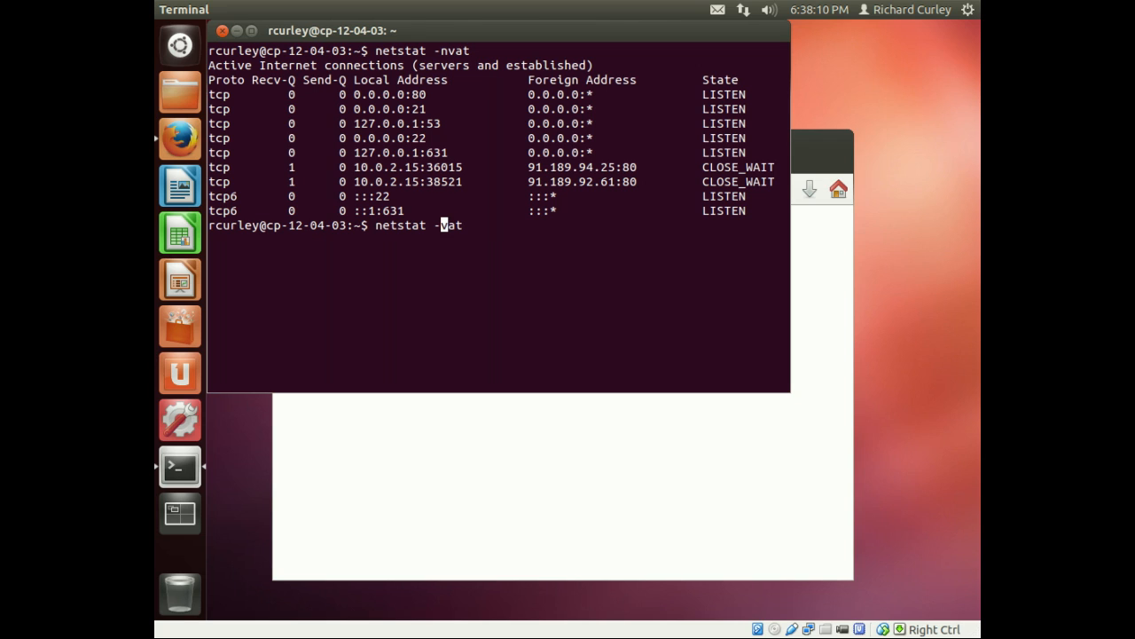
pyautogui.moveTo(451, 223)
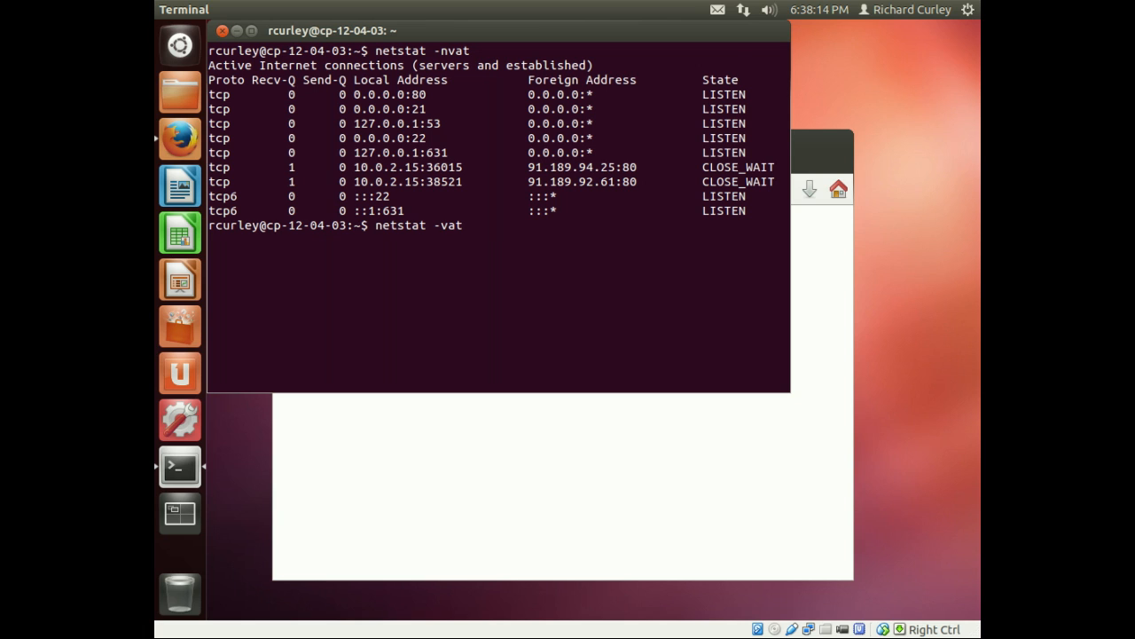
pyautogui.press('Return')
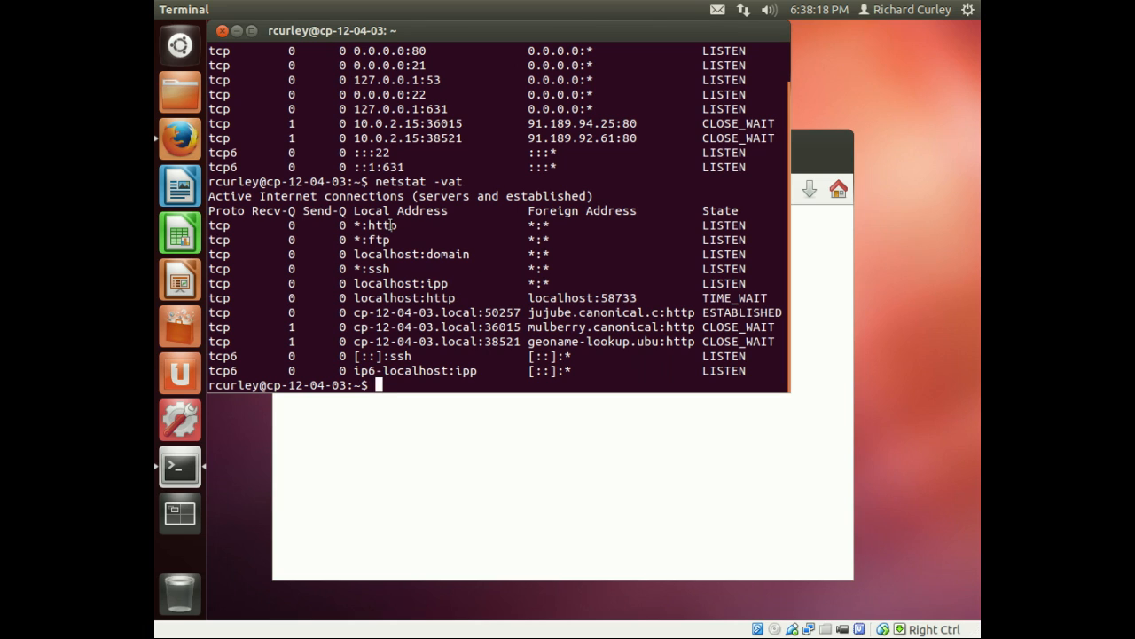
pyautogui.doubleClick(376, 224)
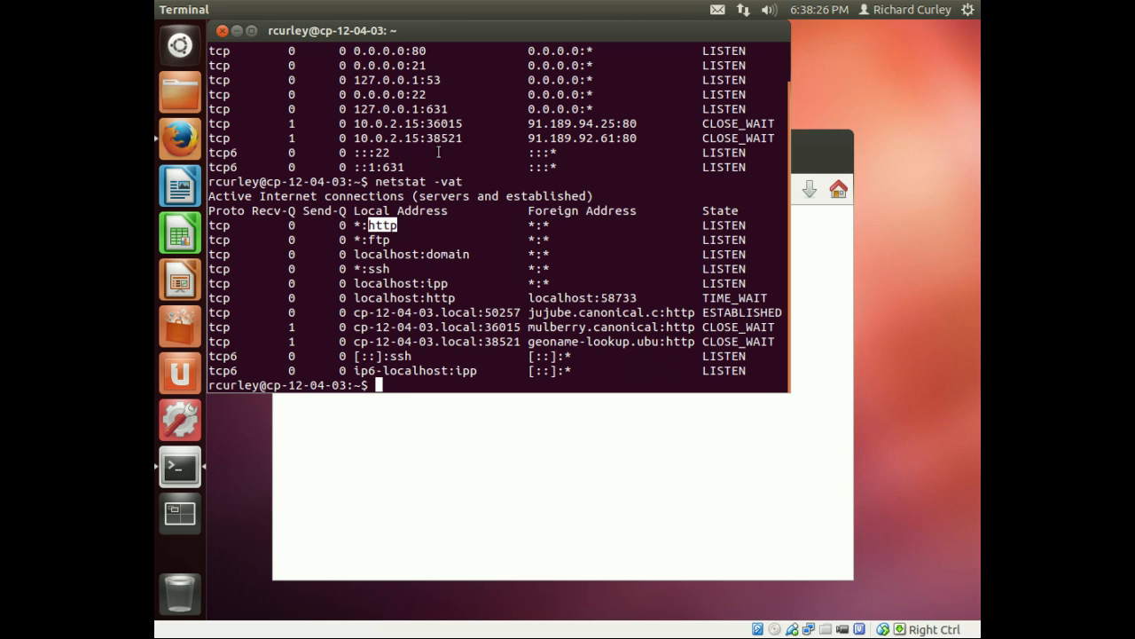
pyautogui.moveTo(454, 258)
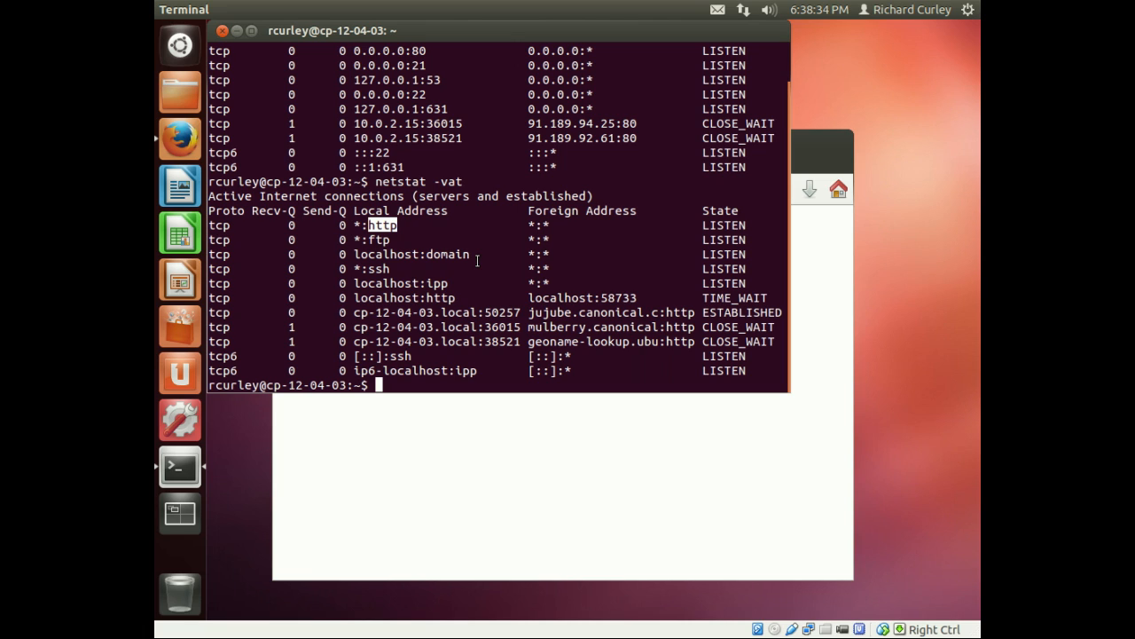
# View /etc/services in less and scroll through the port-to-service mappings
pyautogui.write('less /e')
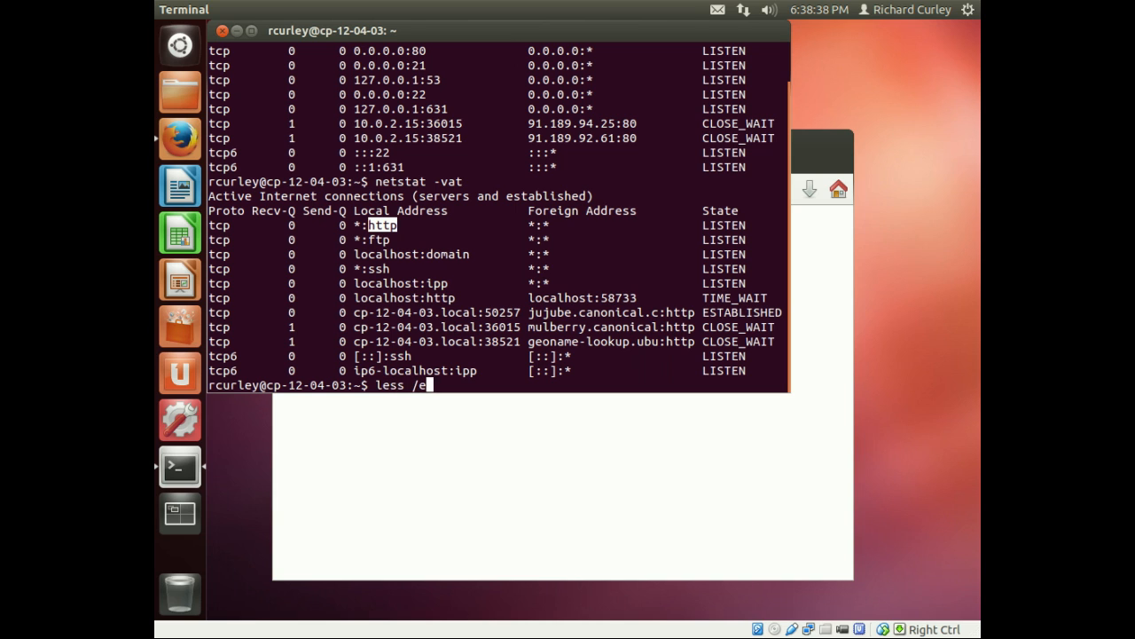
pyautogui.write('tc/services')
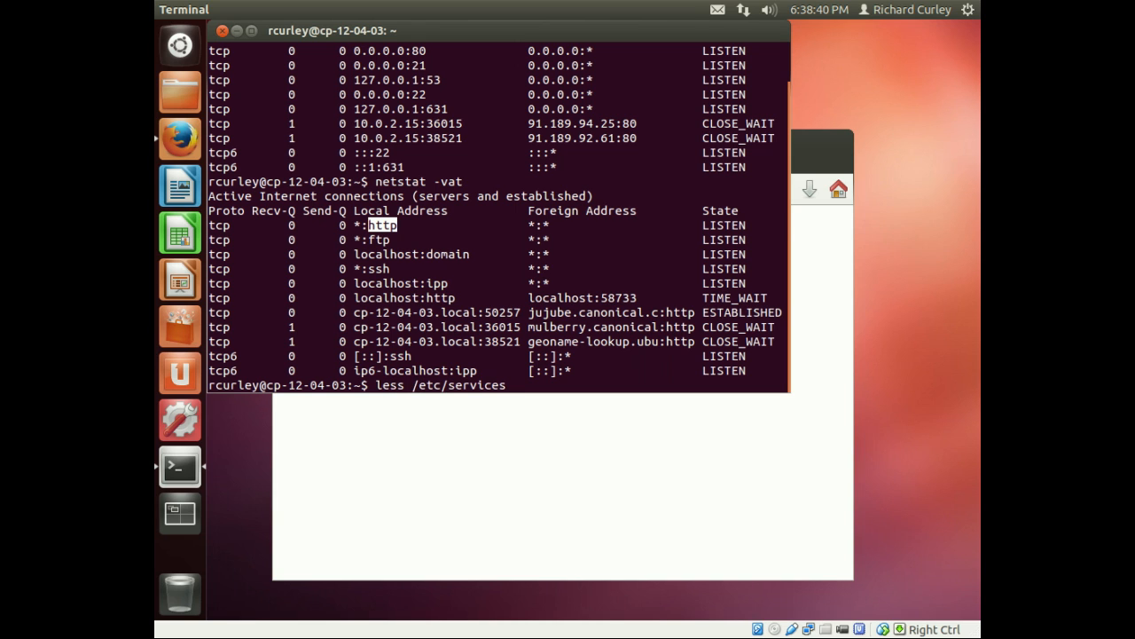
pyautogui.press('Return')
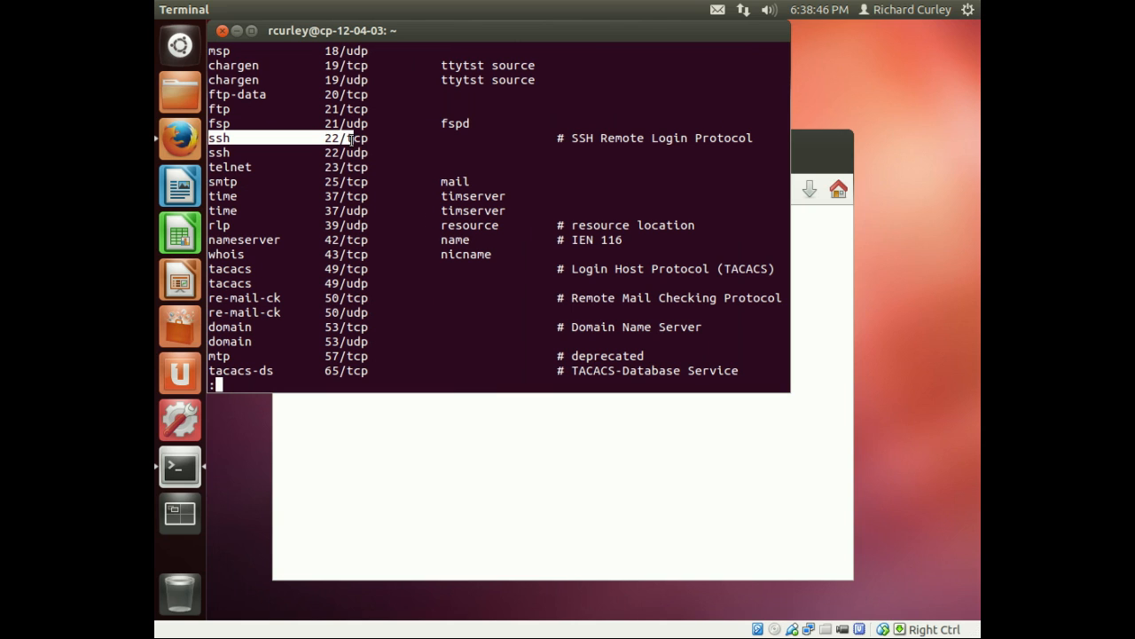
pyautogui.scroll(-3)
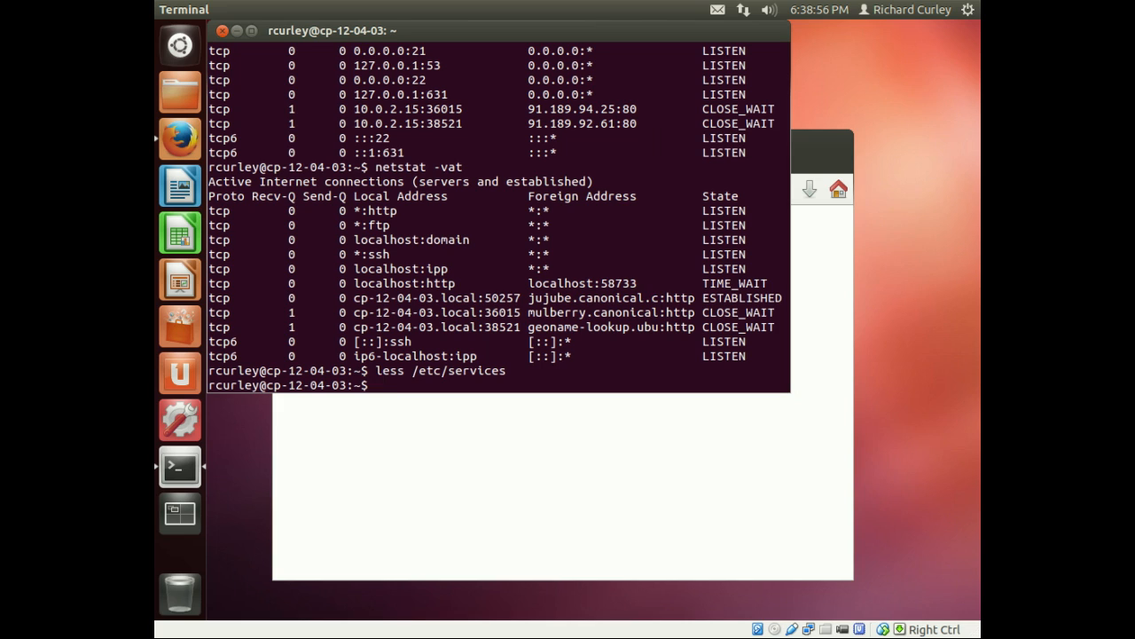
# Run netstat -vau for UDP sockets, then compose the combined netstat -nvaut command
pyautogui.write('netstat -vat')
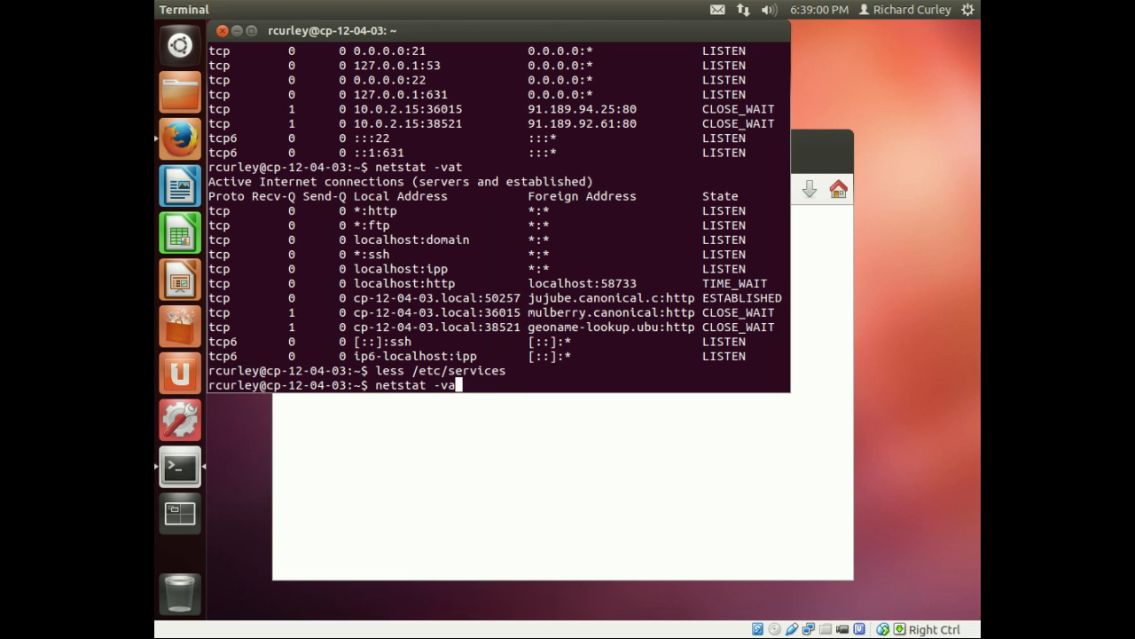
pyautogui.press('Return')
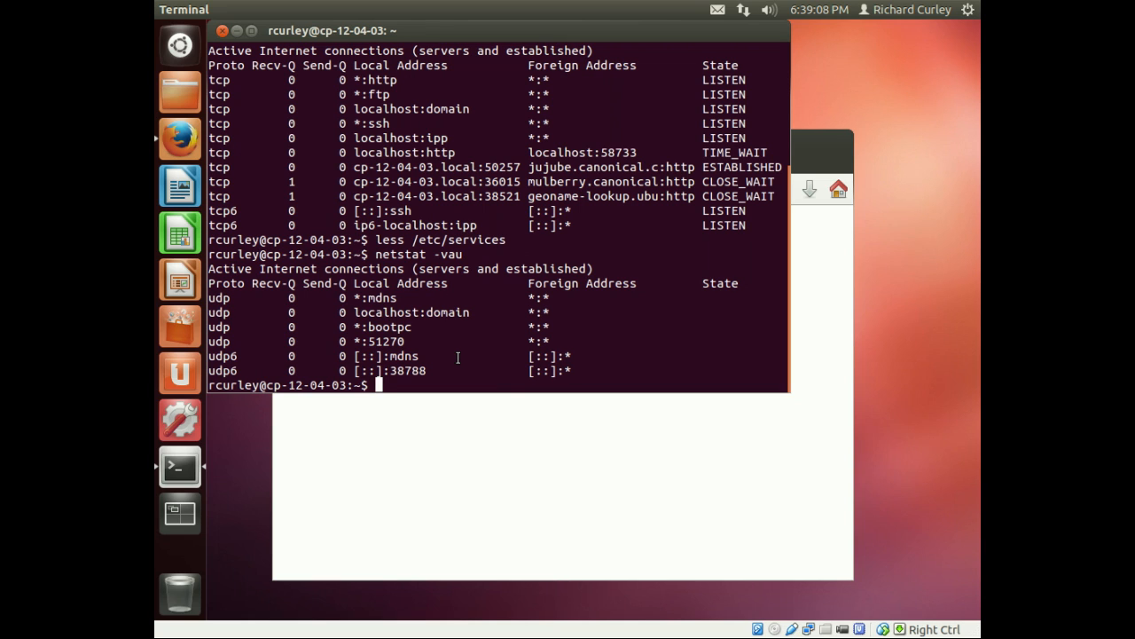
pyautogui.write('netstat -vau')
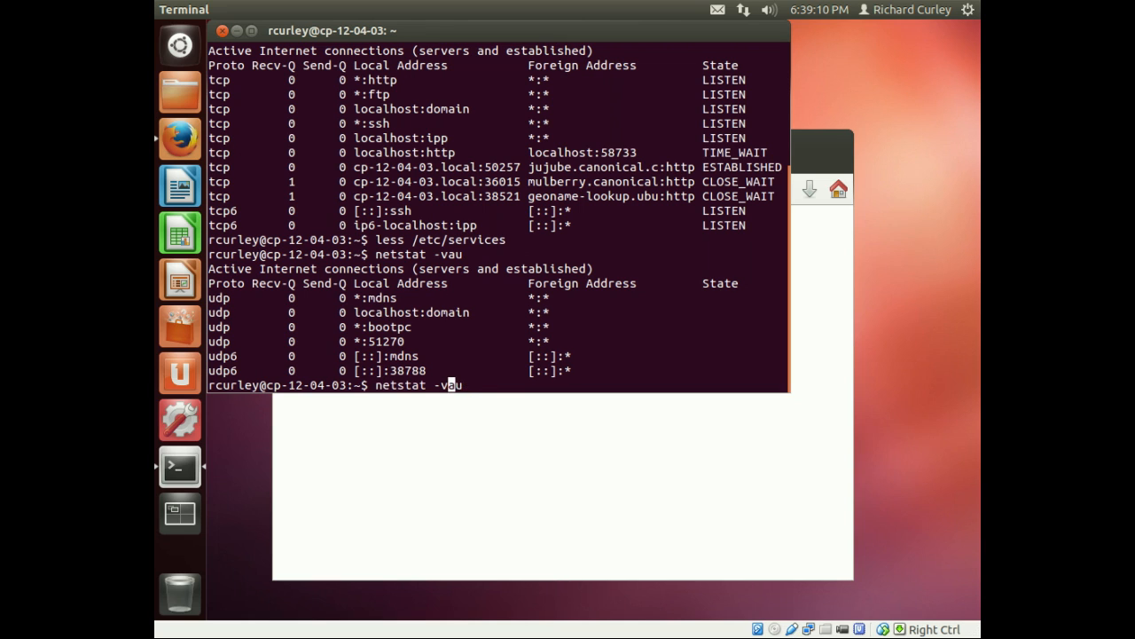
pyautogui.write('v')
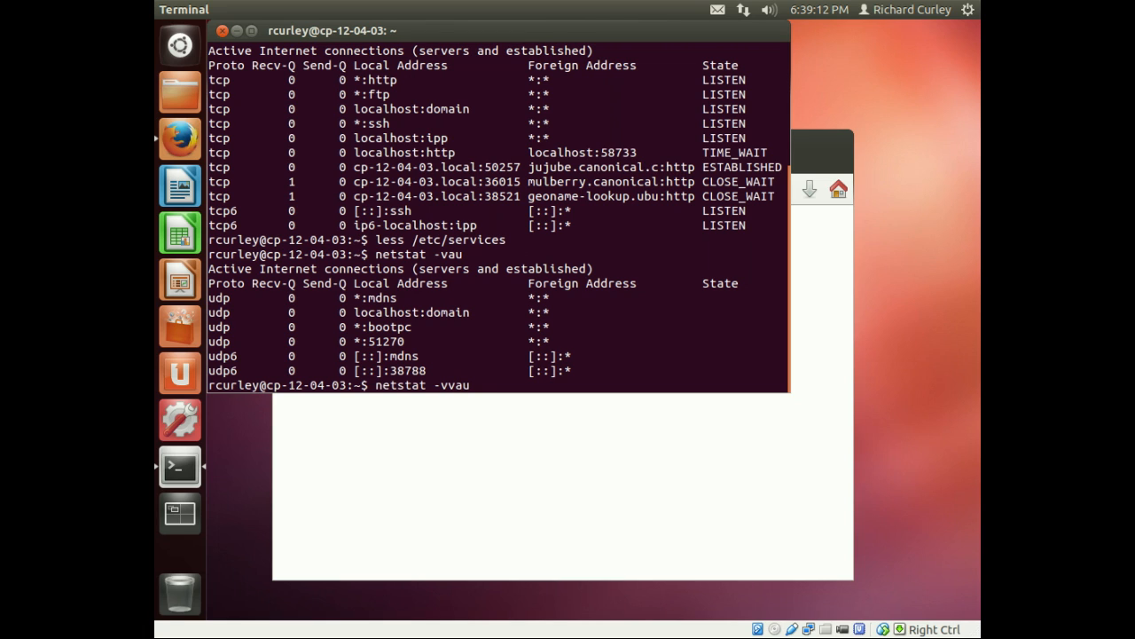
pyautogui.write('n')
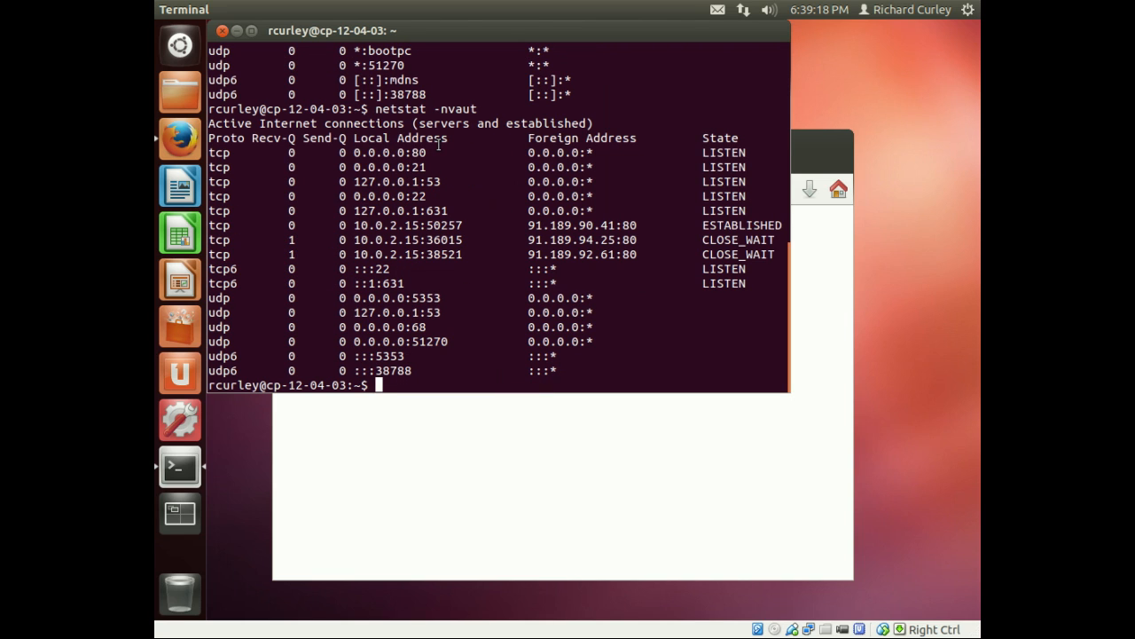
pyautogui.doubleClick(417, 153)
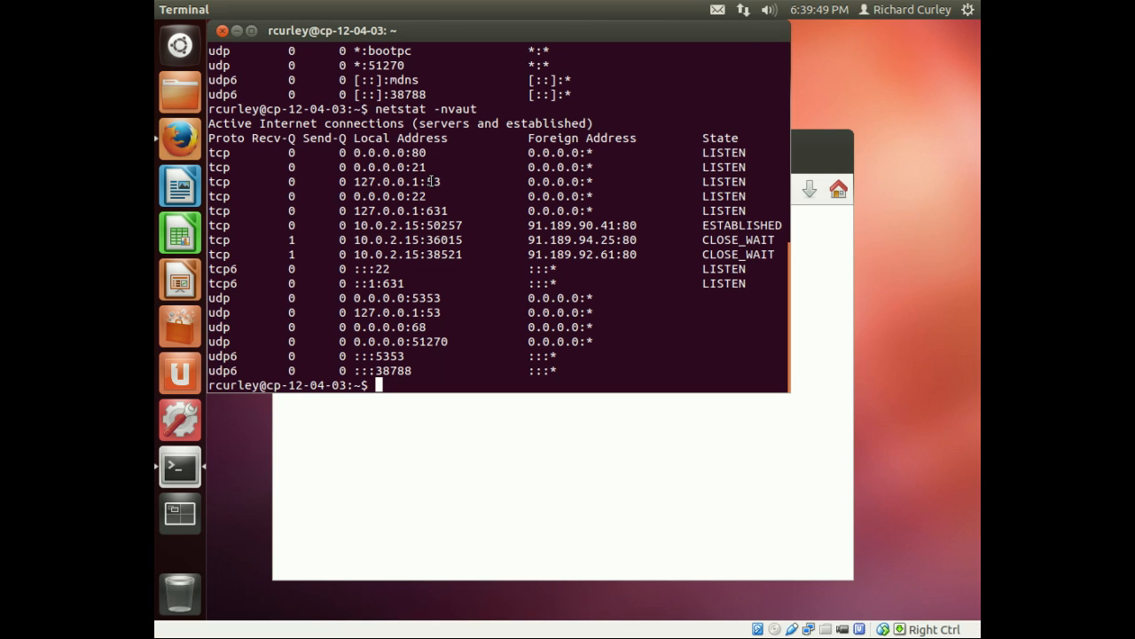
pyautogui.doubleClick(433, 181)
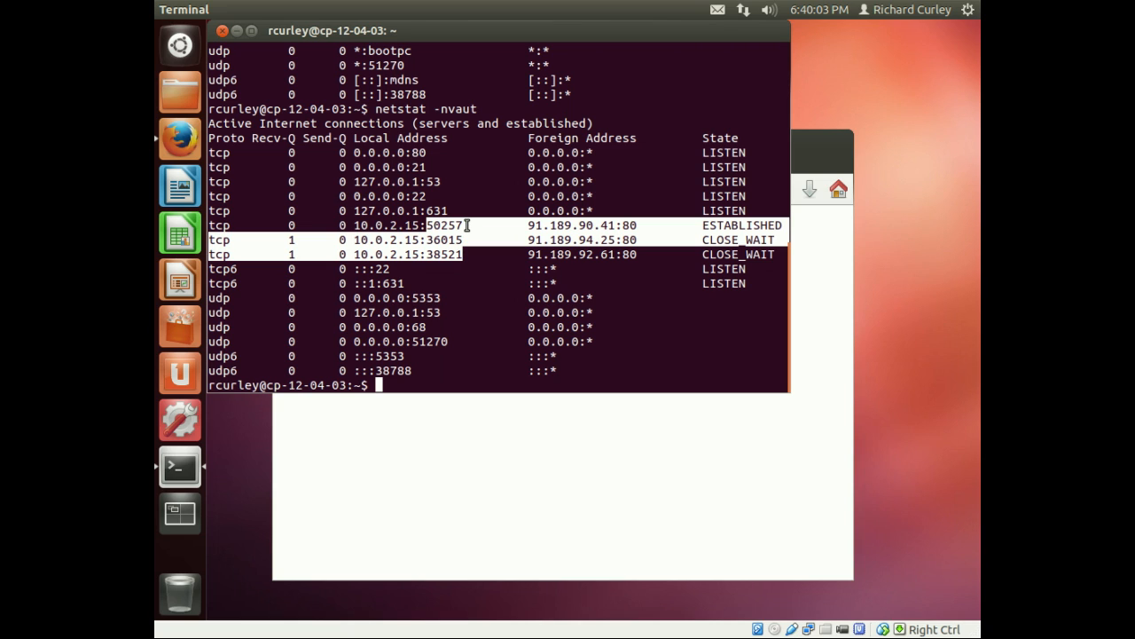
pyautogui.moveTo(422, 181)
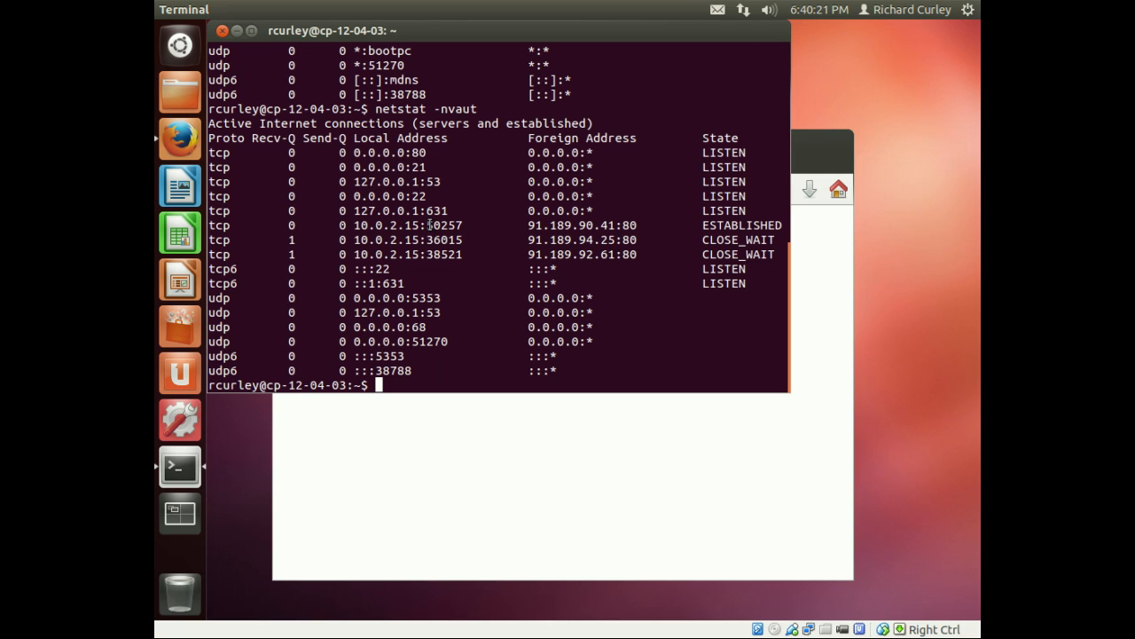
pyautogui.doubleClick(440, 224)
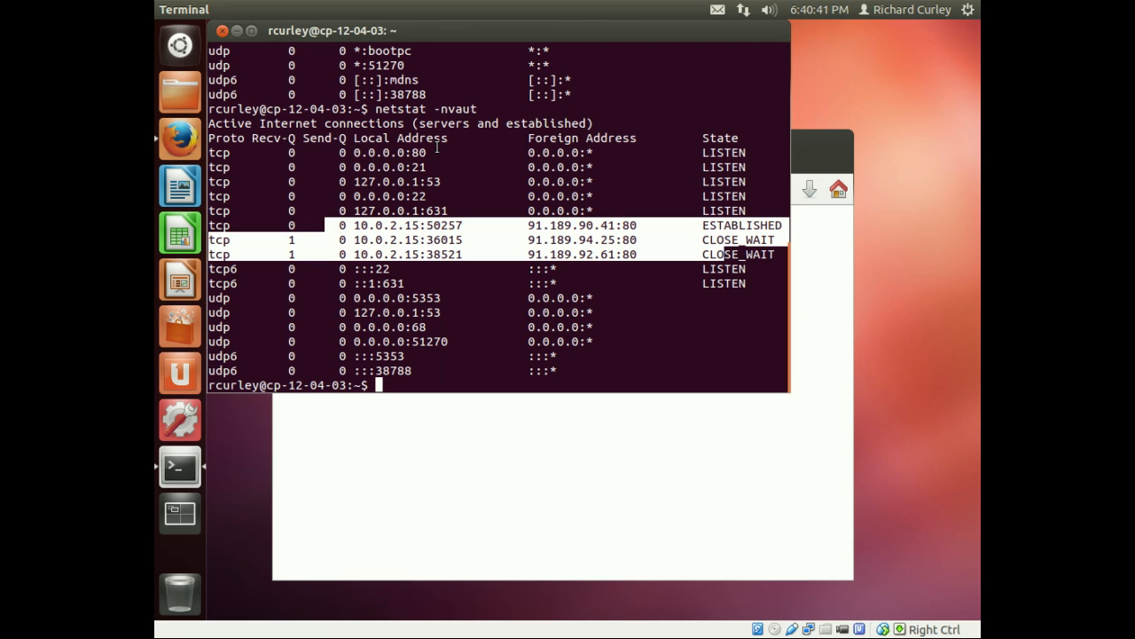
# Run netstat -tulpn to list listening servers with a program column, then prepare it again for sudo
pyautogui.write('net')
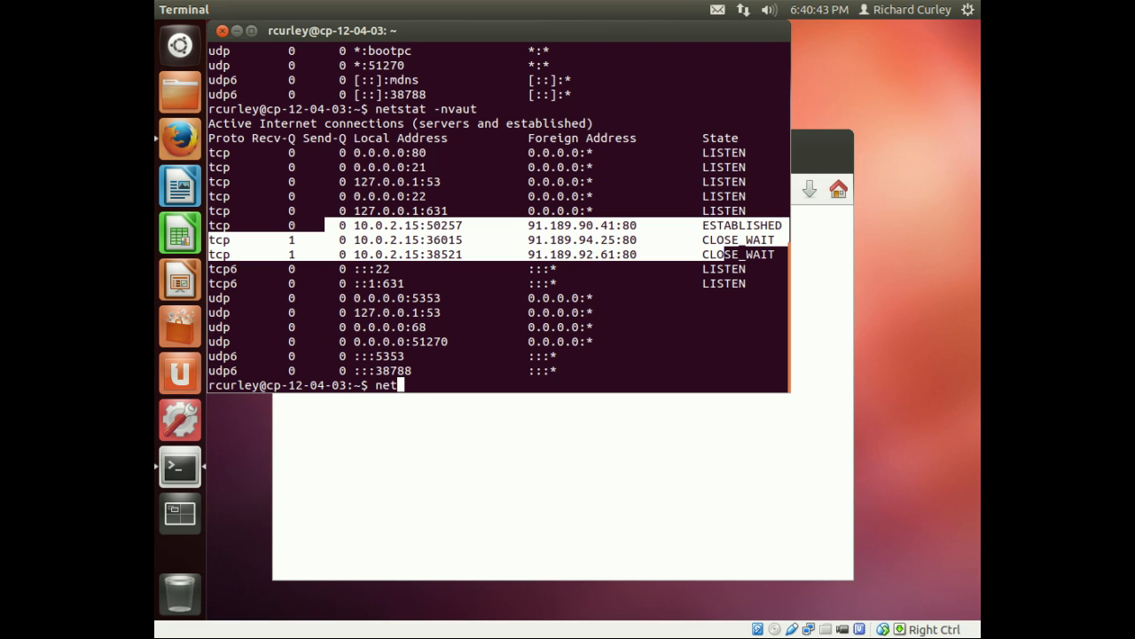
pyautogui.write('stat -')
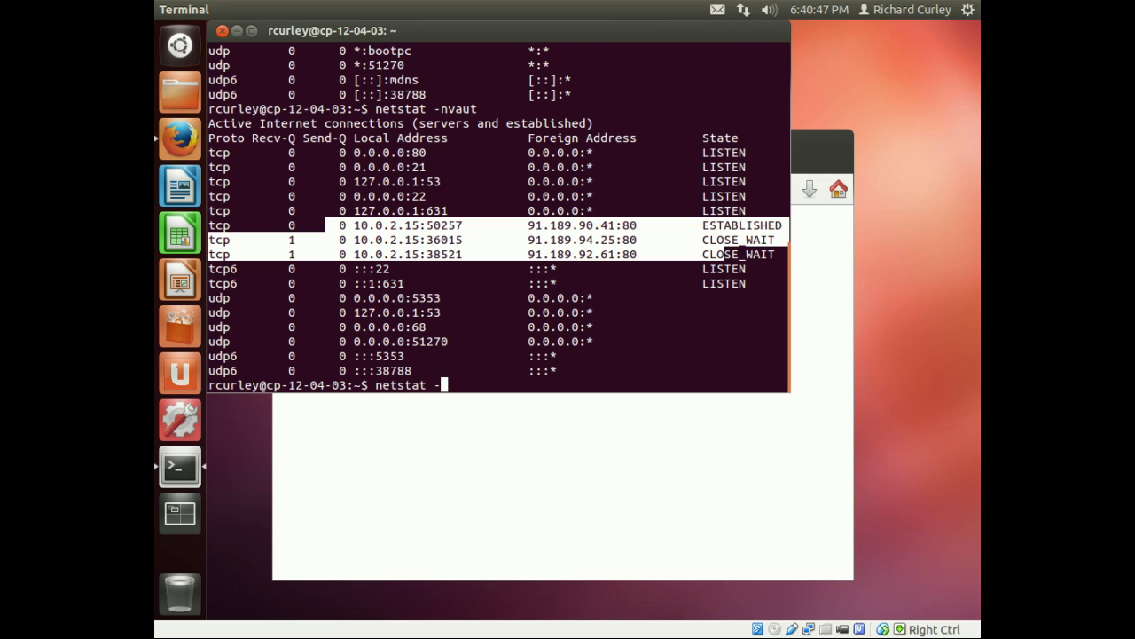
pyautogui.write('tulp')
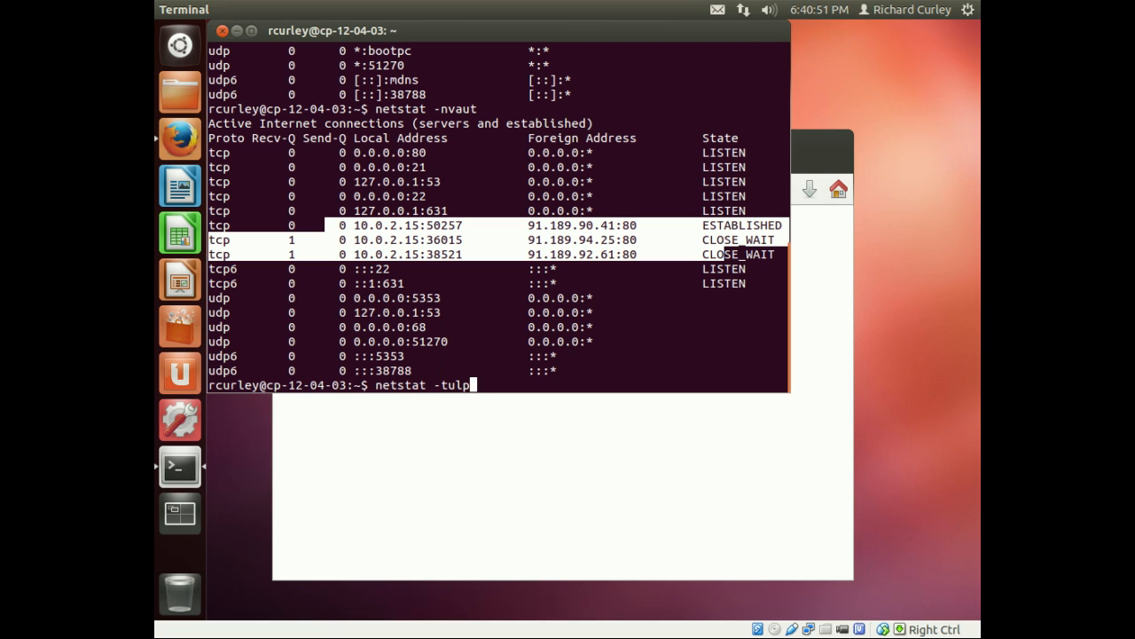
pyautogui.write('n')
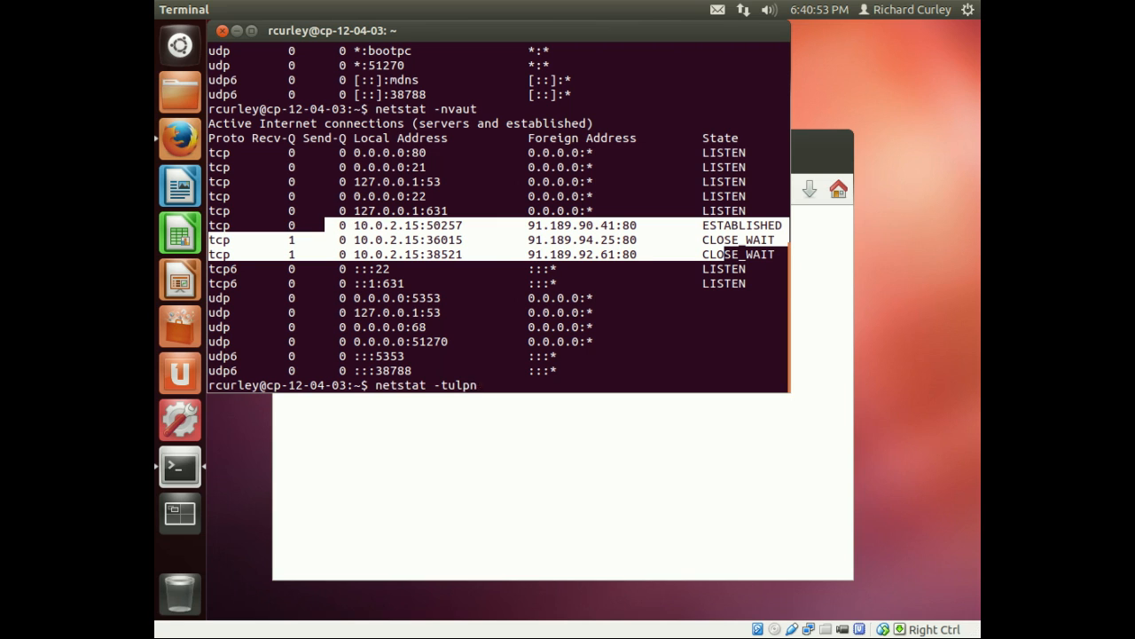
pyautogui.press('Return')
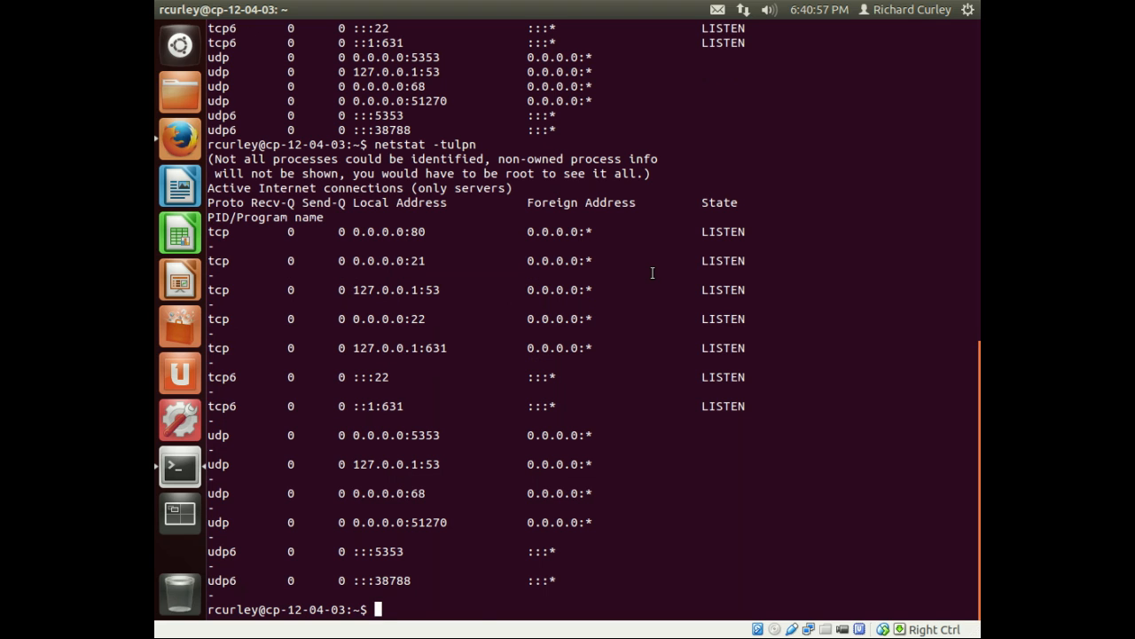
pyautogui.scroll(-3)
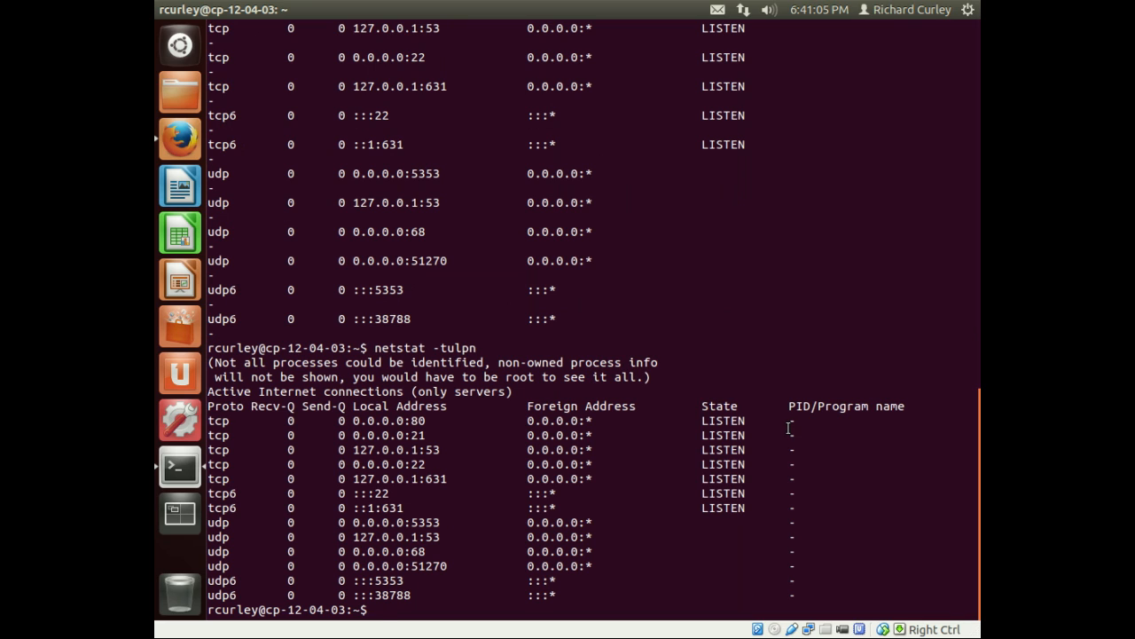
pyautogui.write('netstat -tulpn')
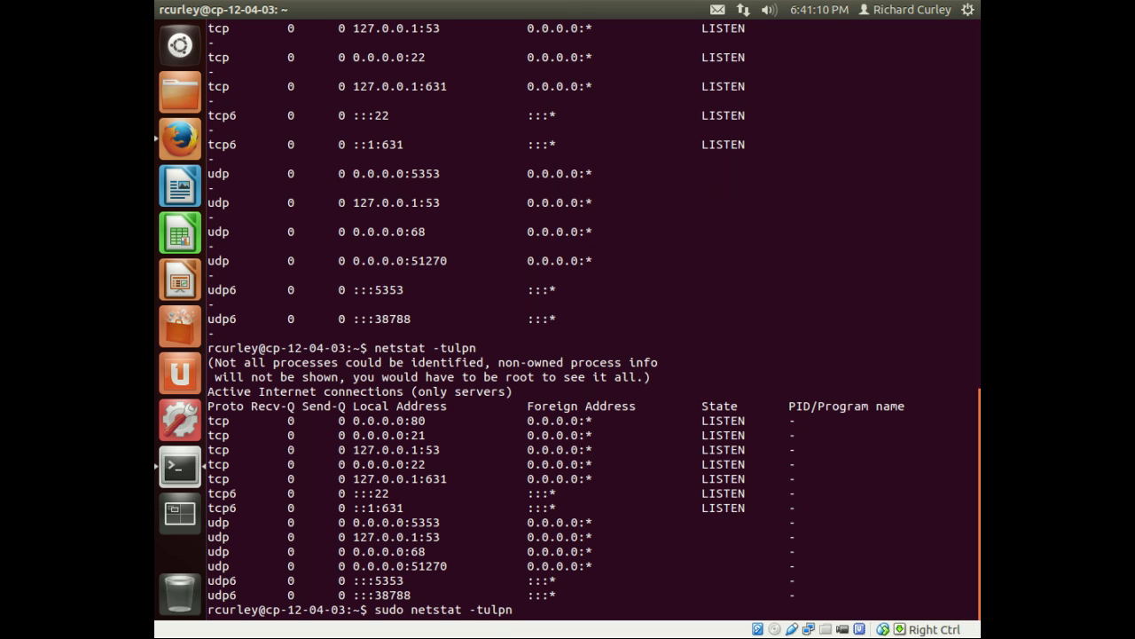
# Run sudo netstat -tulpn to reveal owning programs, then start kill -9 on process 3804
pyautogui.press('Return')
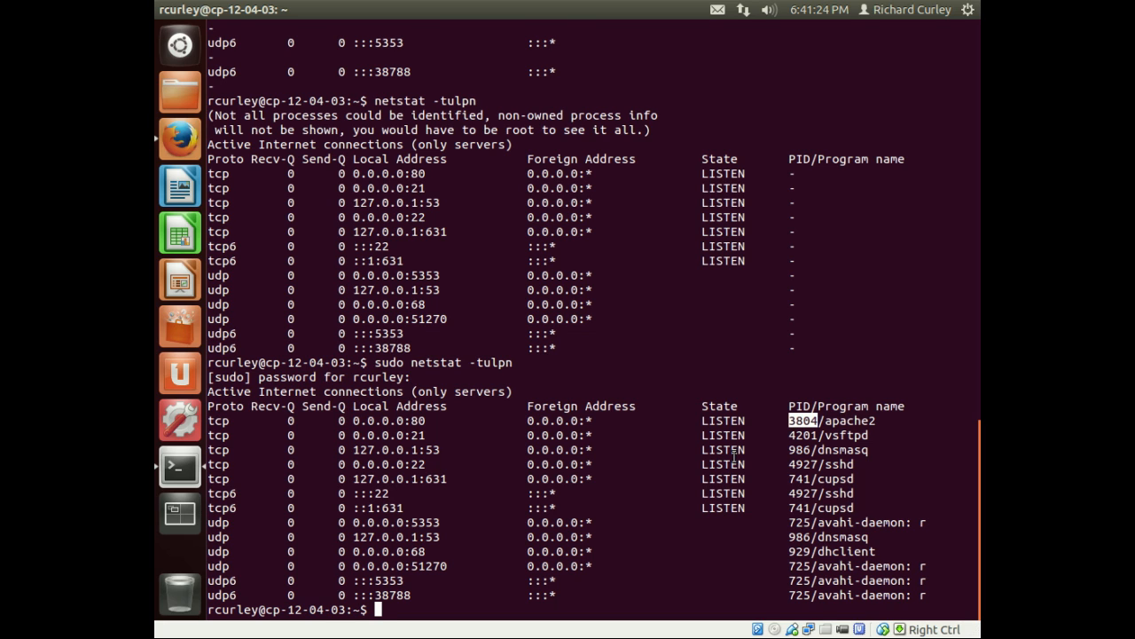
pyautogui.write('kill')
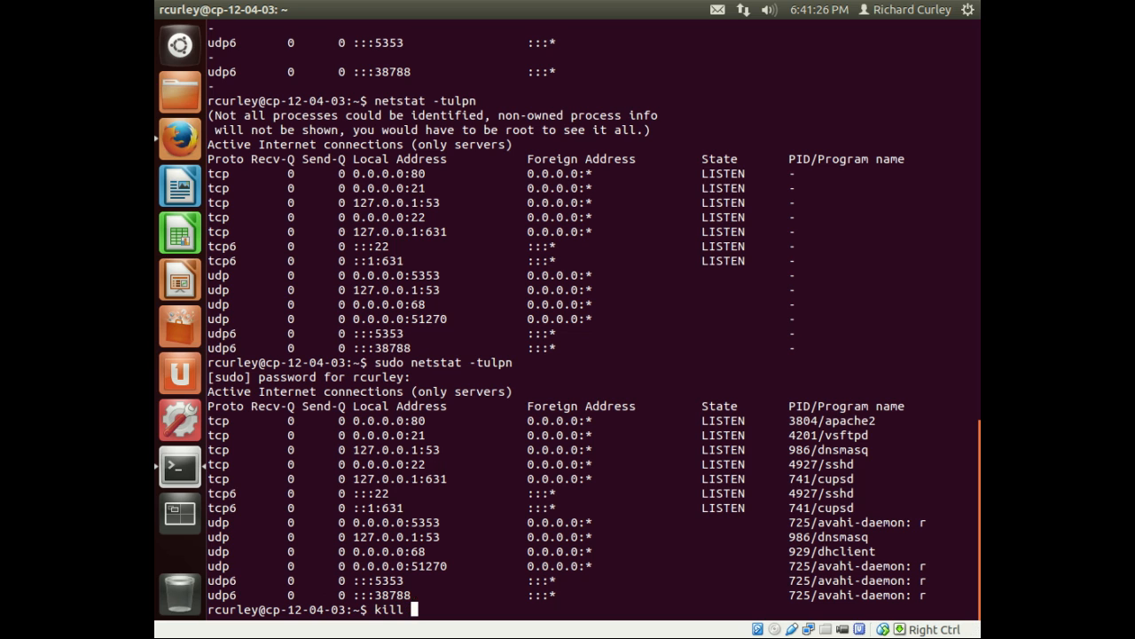
pyautogui.write('-9 3804')
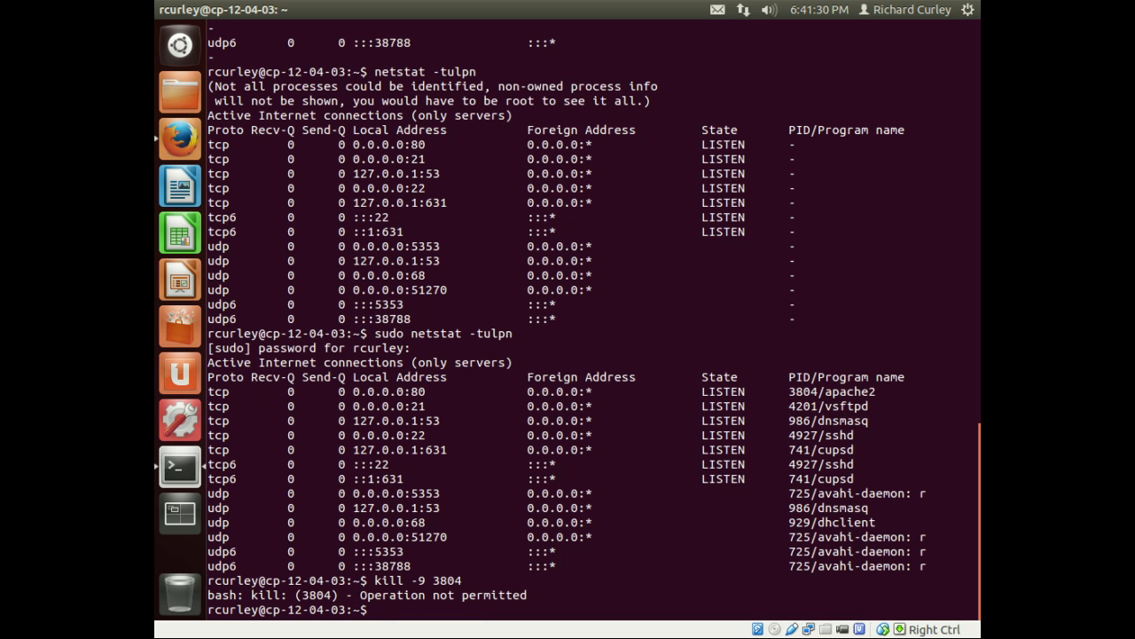
# Run sudo kill -9 3804, reload localhost in Firefox, and rerun sudo netstat -tulpn
pyautogui.write('sudo kill -9 3804')
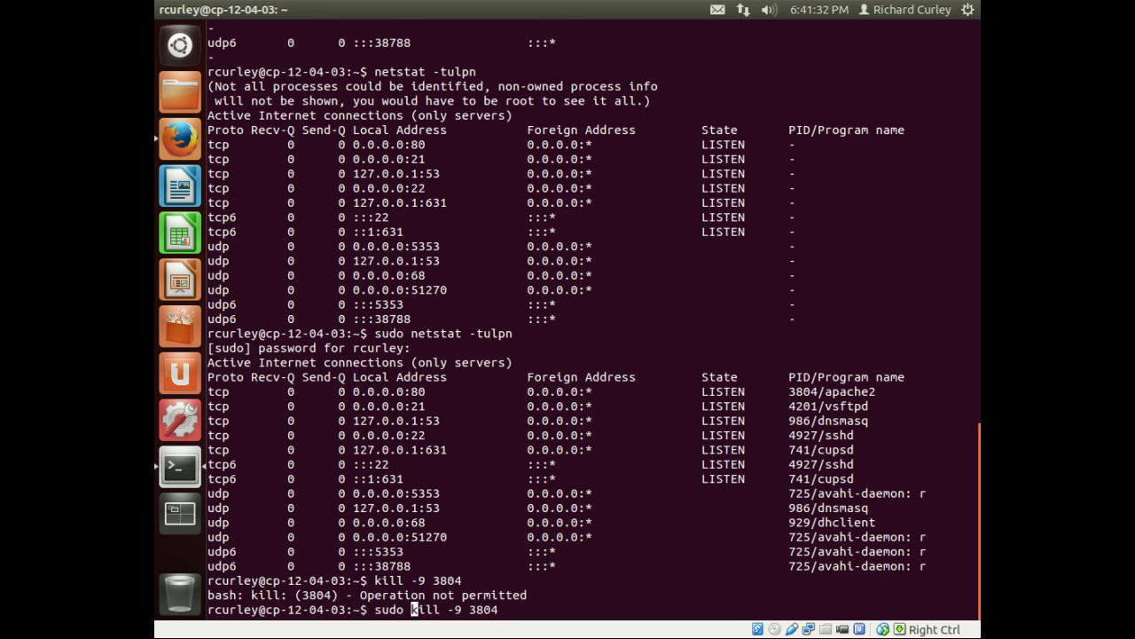
pyautogui.press('Return')
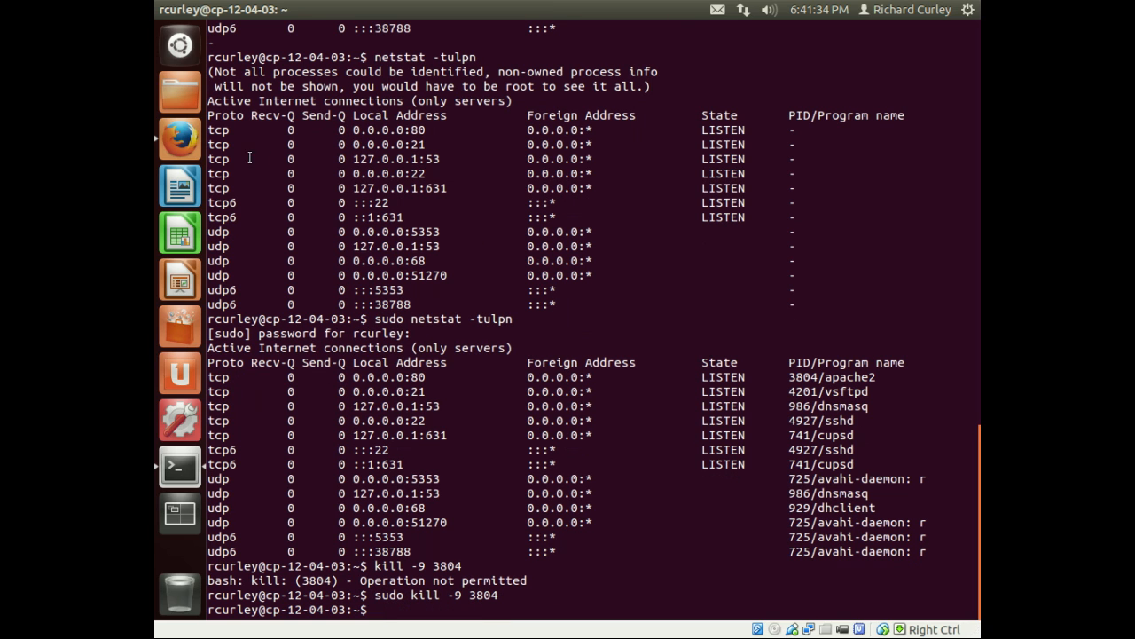
pyautogui.click(179, 138)
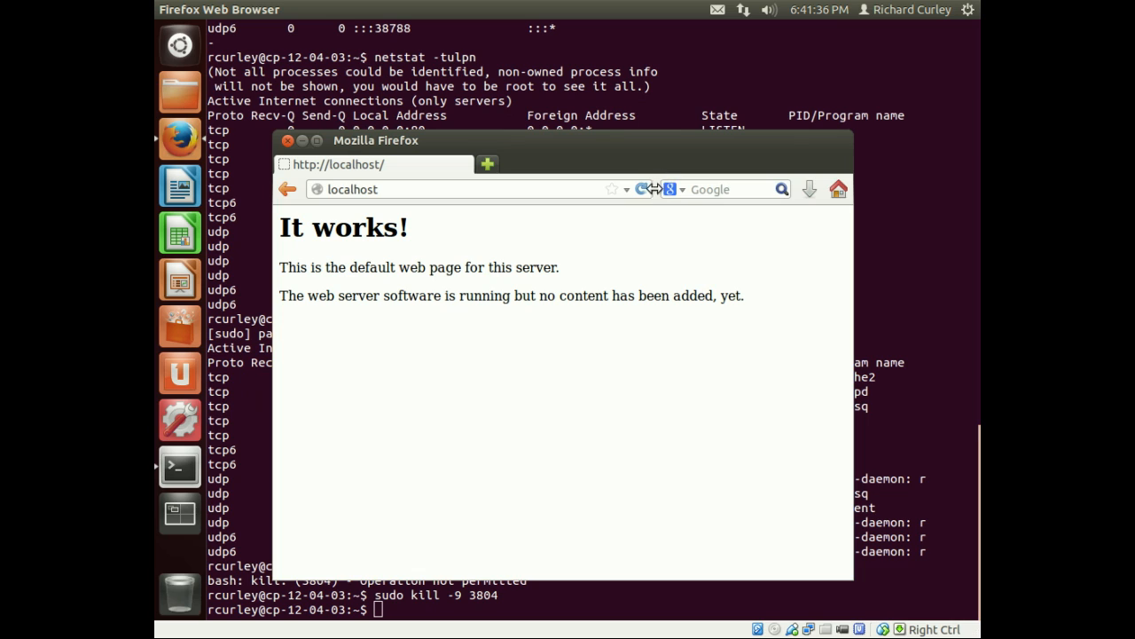
pyautogui.click(444, 188)
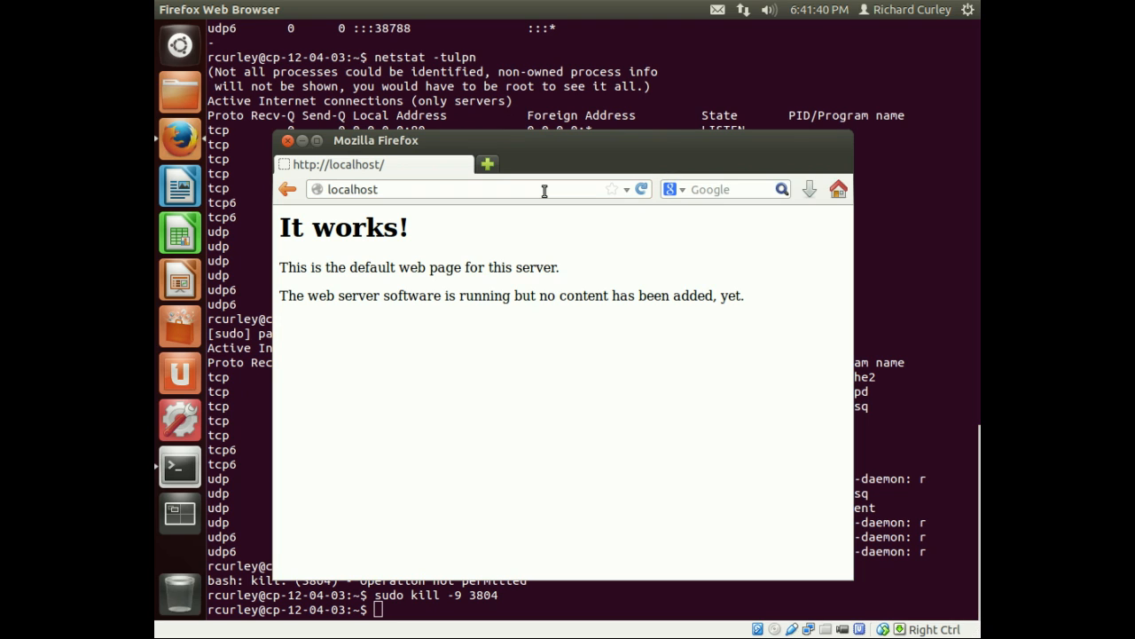
pyautogui.moveTo(606, 611)
pyautogui.write('sudo kill -9 3804')
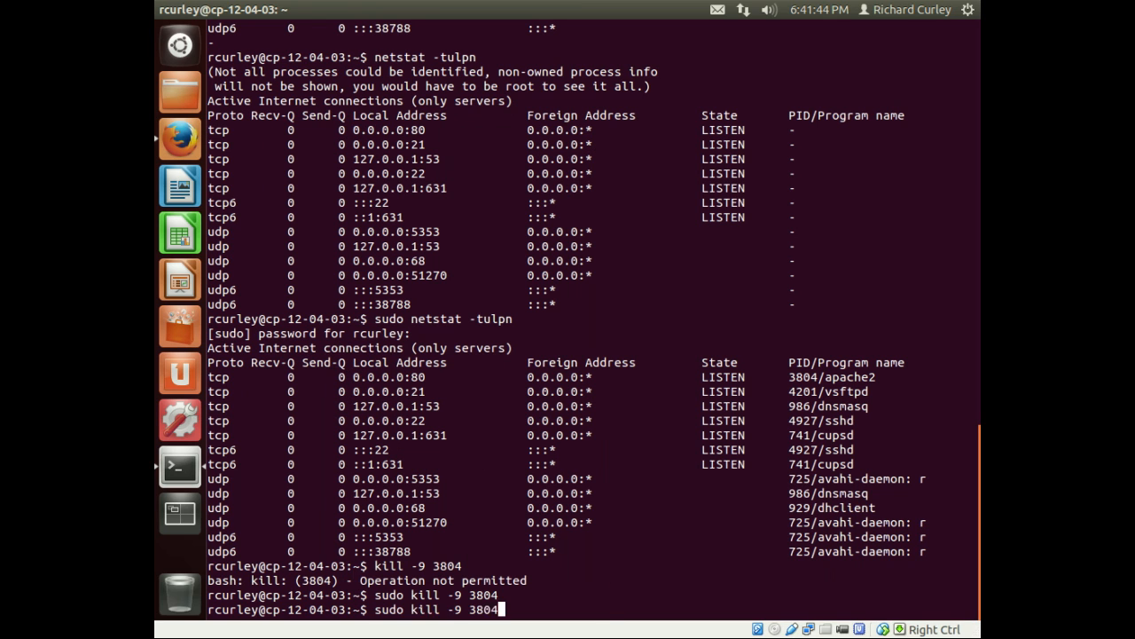
pyautogui.press('Return')
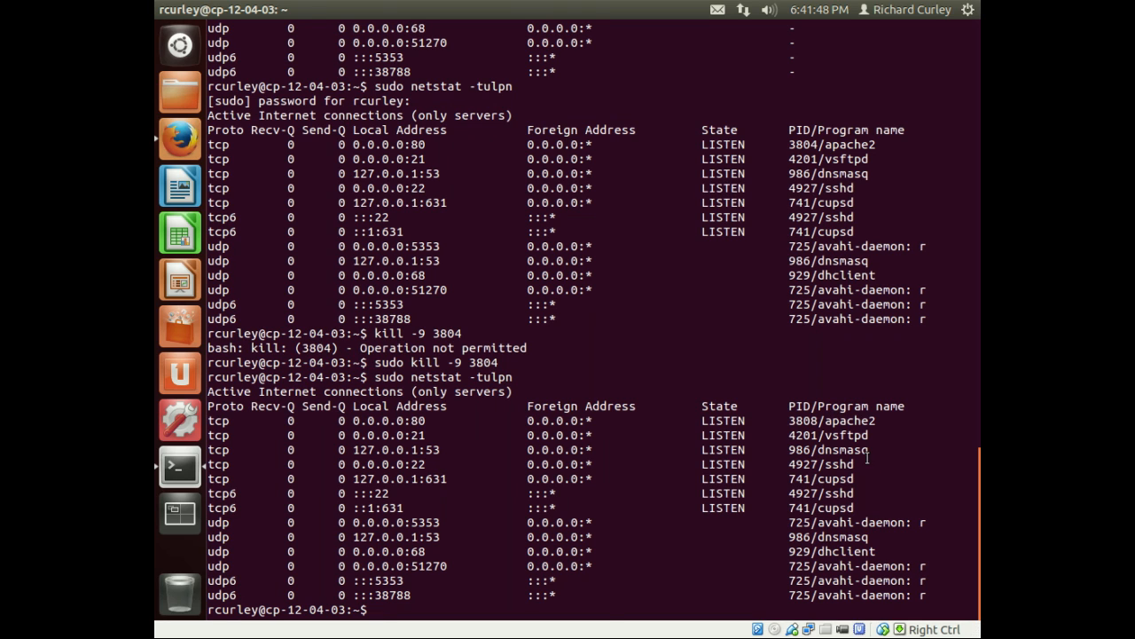
pyautogui.doubleClick(848, 420)
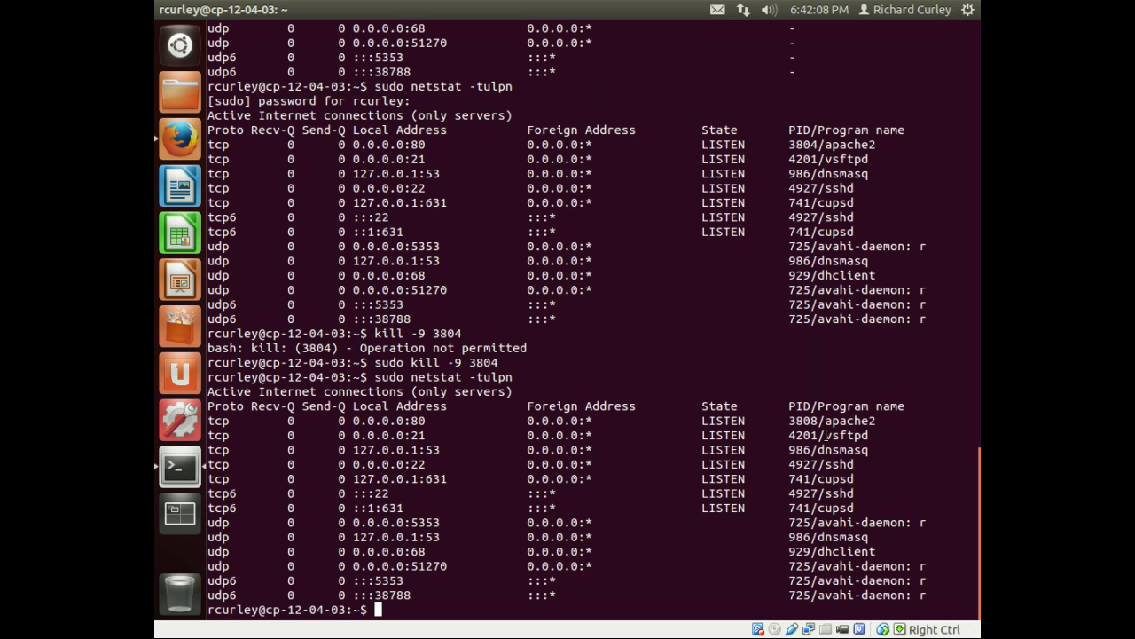
pyautogui.doubleClick(845, 434)
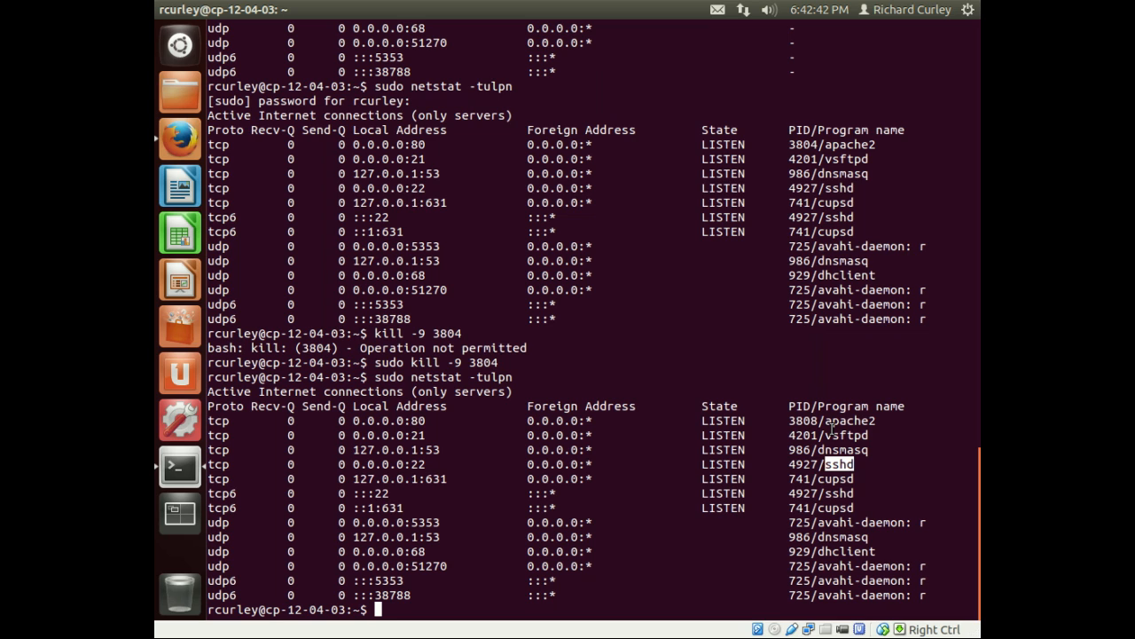
pyautogui.moveTo(685, 305)
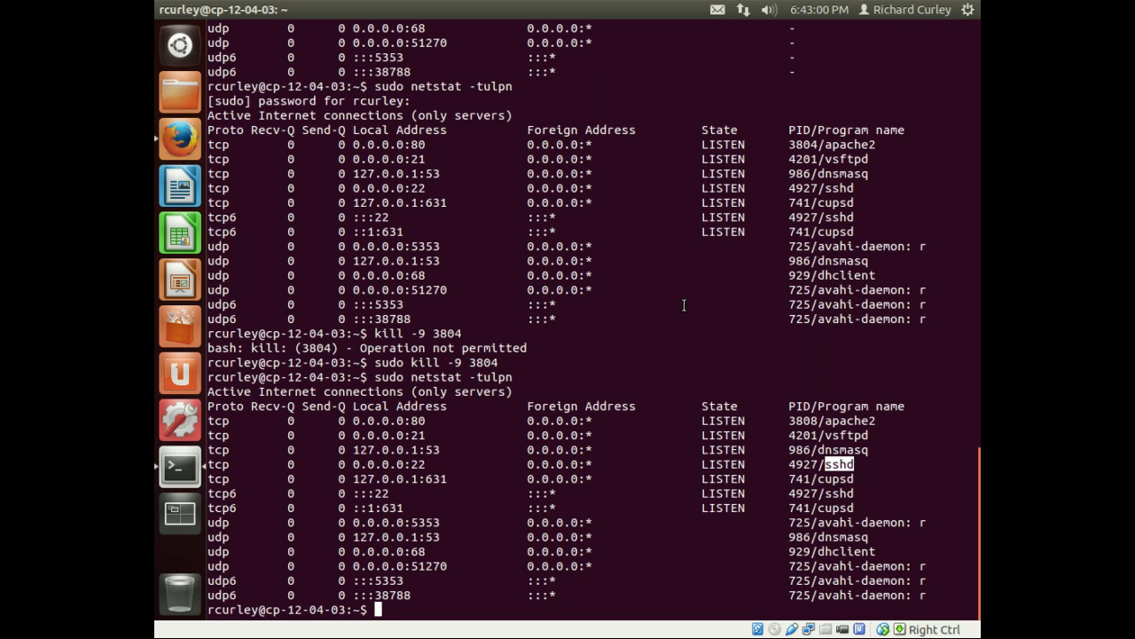
# Start an nc -l listener and attempt telnet to localhost 1234 from a second terminal
pyautogui.write('nc')
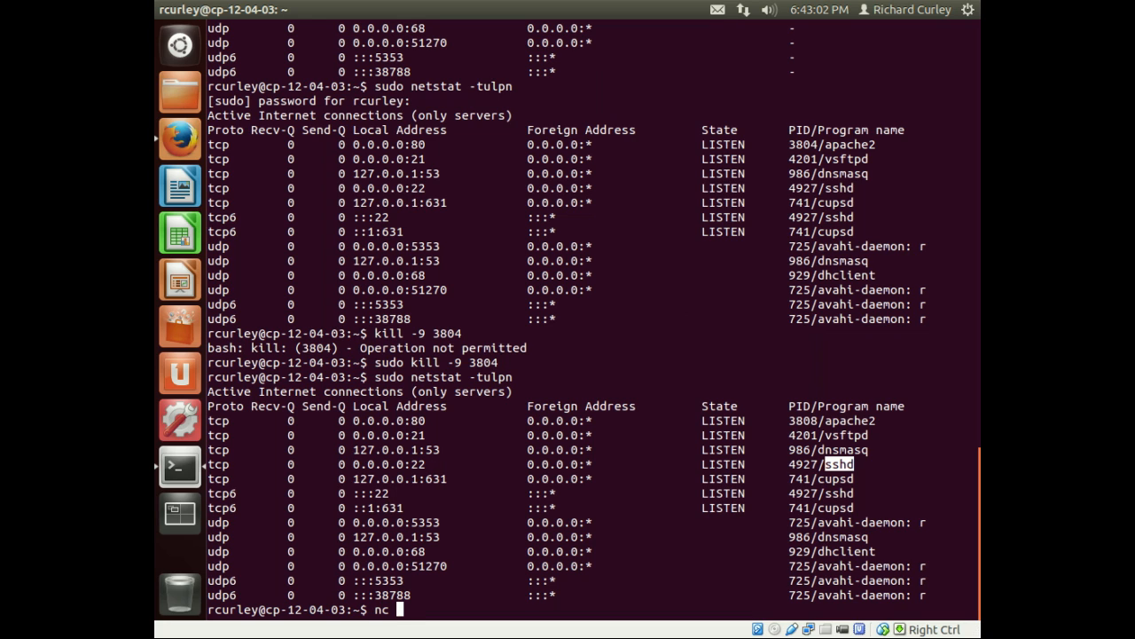
pyautogui.write('-l 1234')
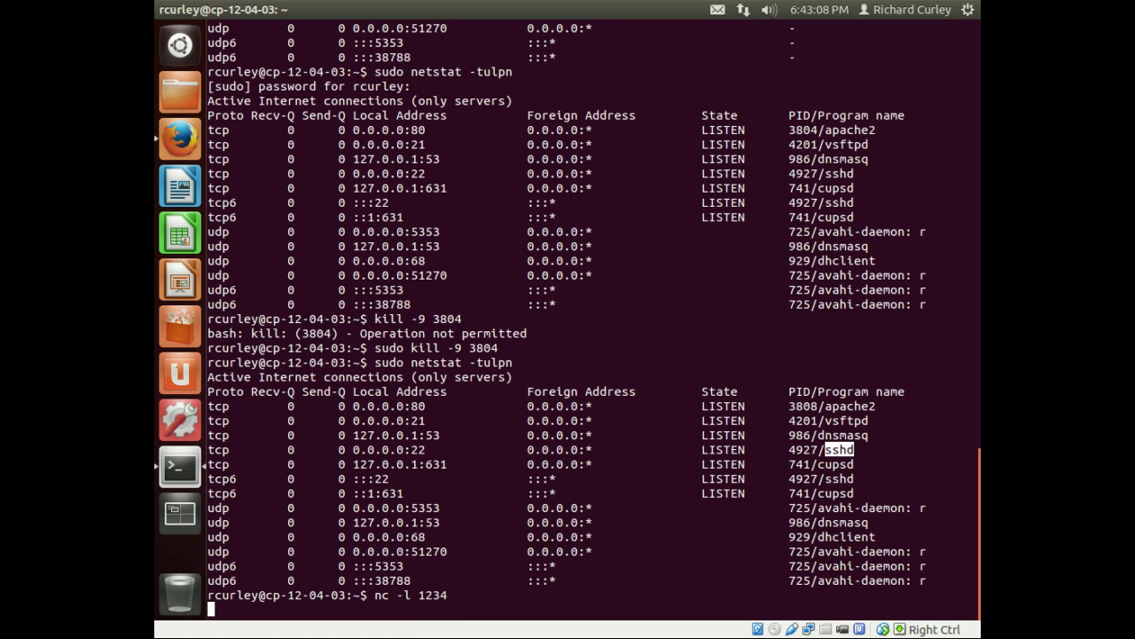
pyautogui.moveTo(181, 469)
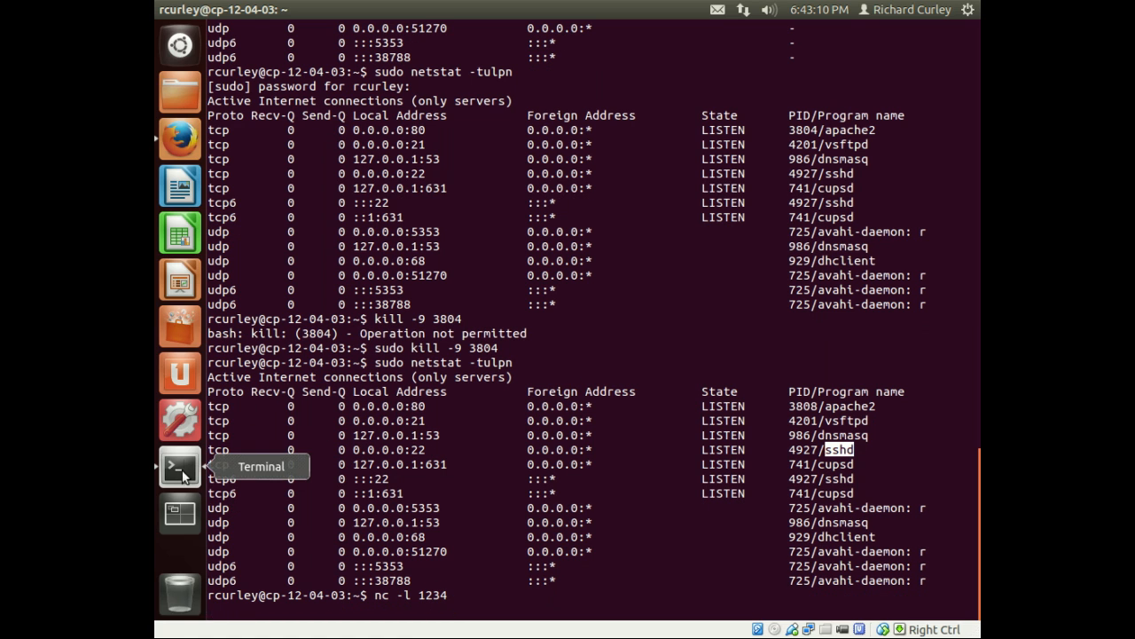
pyautogui.click(180, 465)
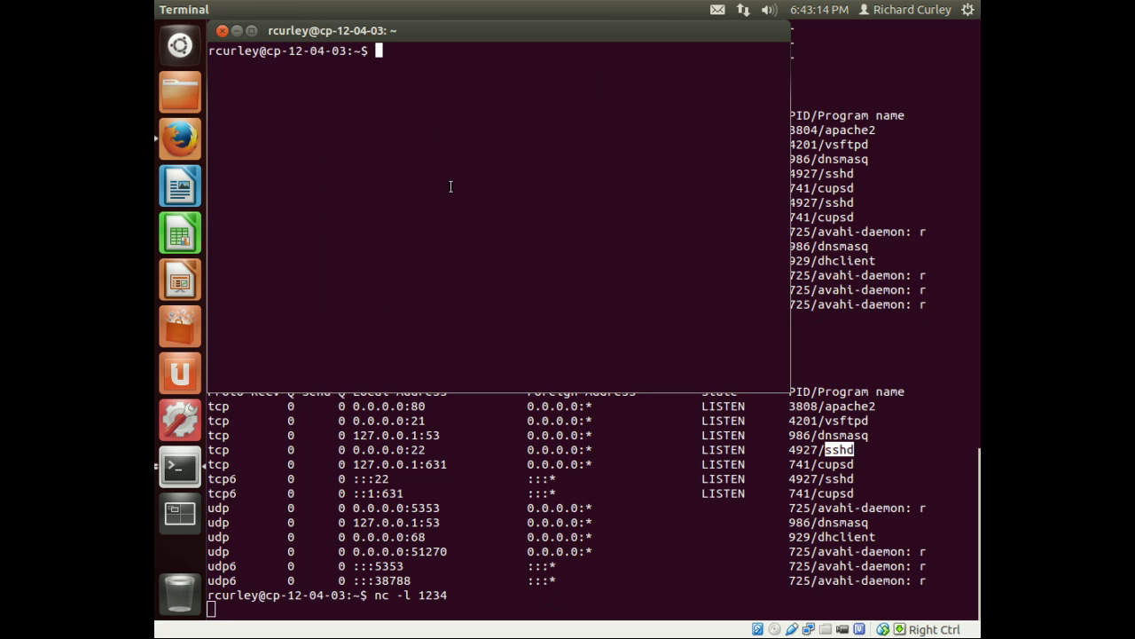
pyautogui.write('telnet')
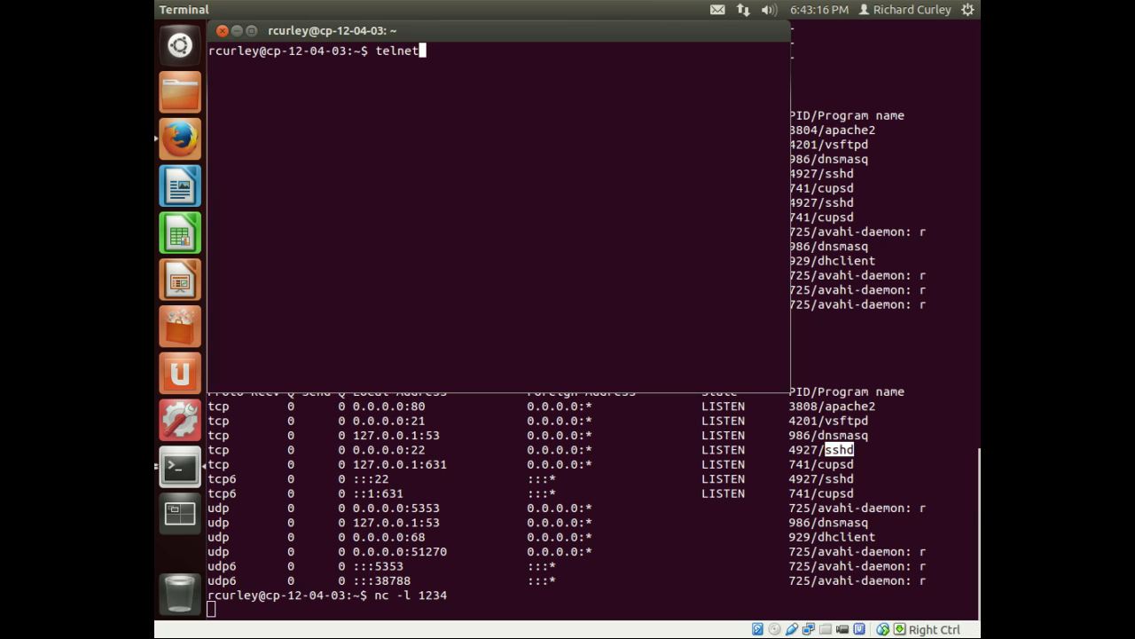
pyautogui.write('locahost')
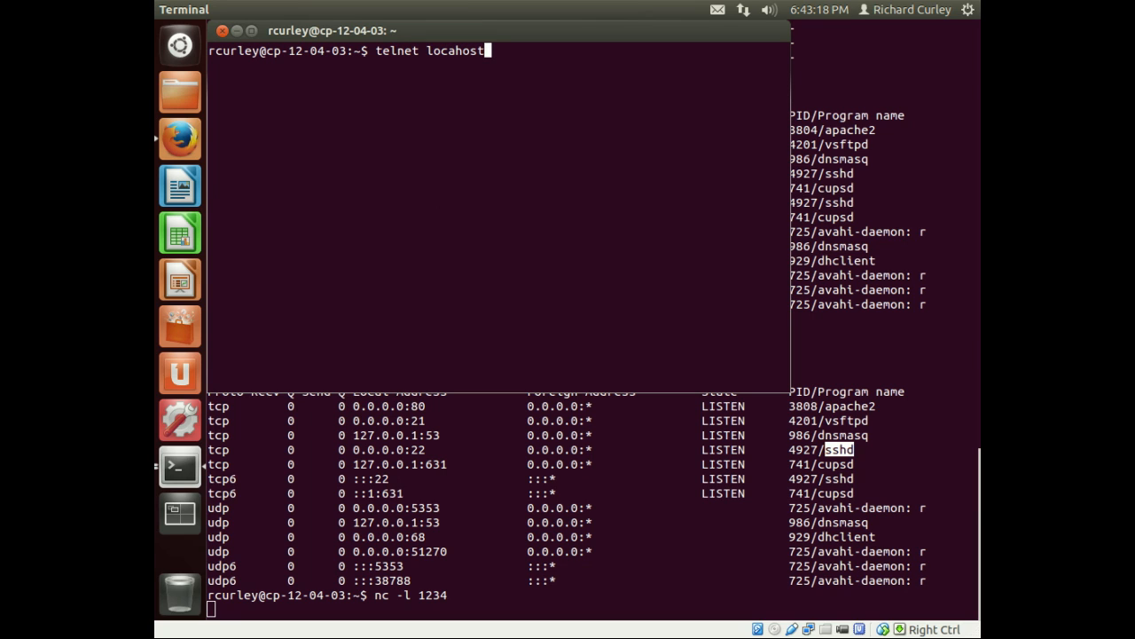
pyautogui.press('BackSpace')
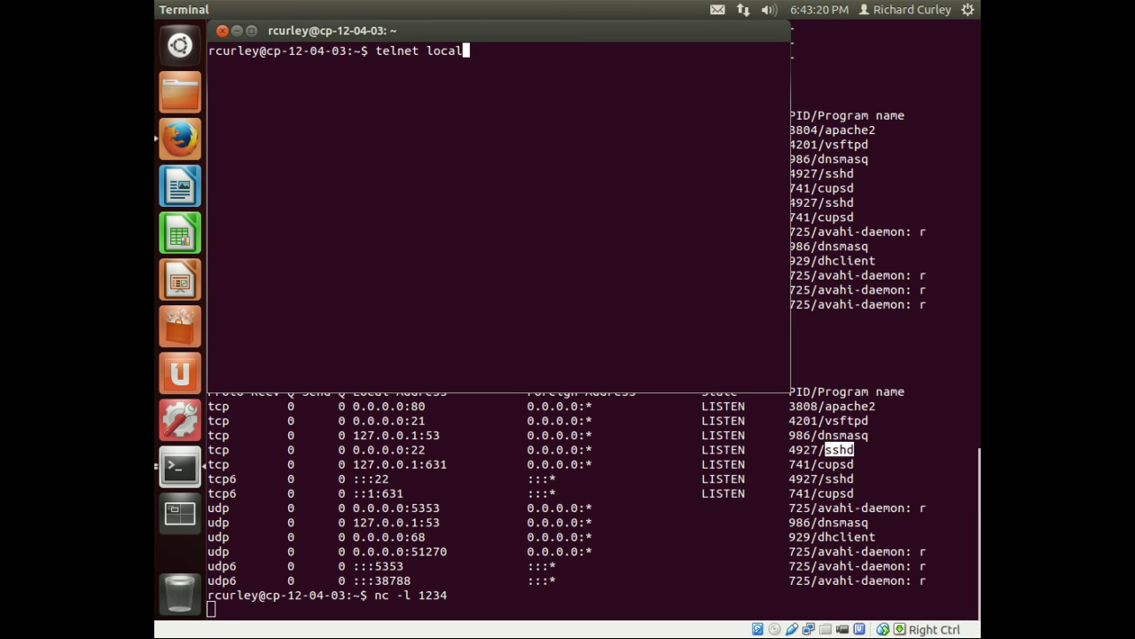
pyautogui.write('ost 12')
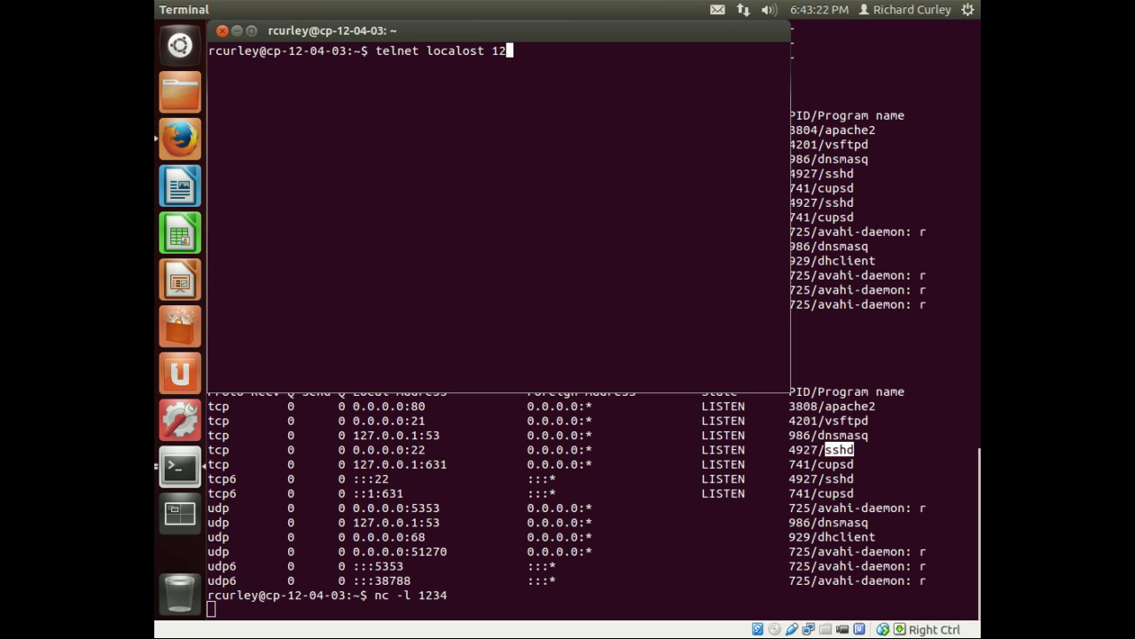
pyautogui.press('Return')
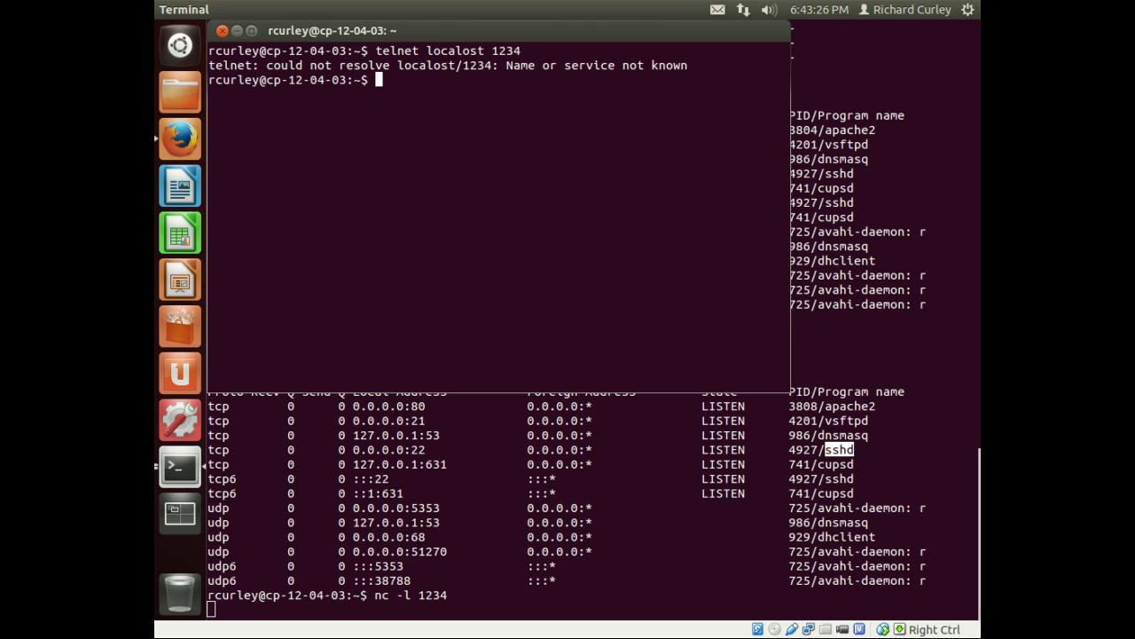
# Connect with telnet localhost 1234, send hello and goodbye, then quit via Ctrl+]
pyautogui.write('telnet local')
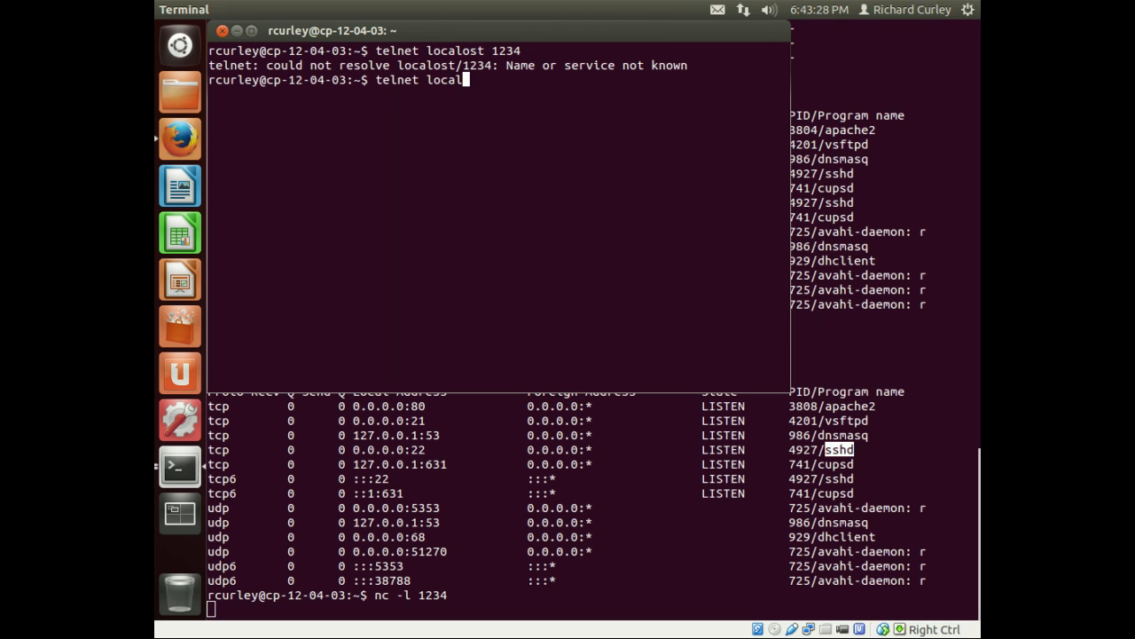
pyautogui.write('host 1234')
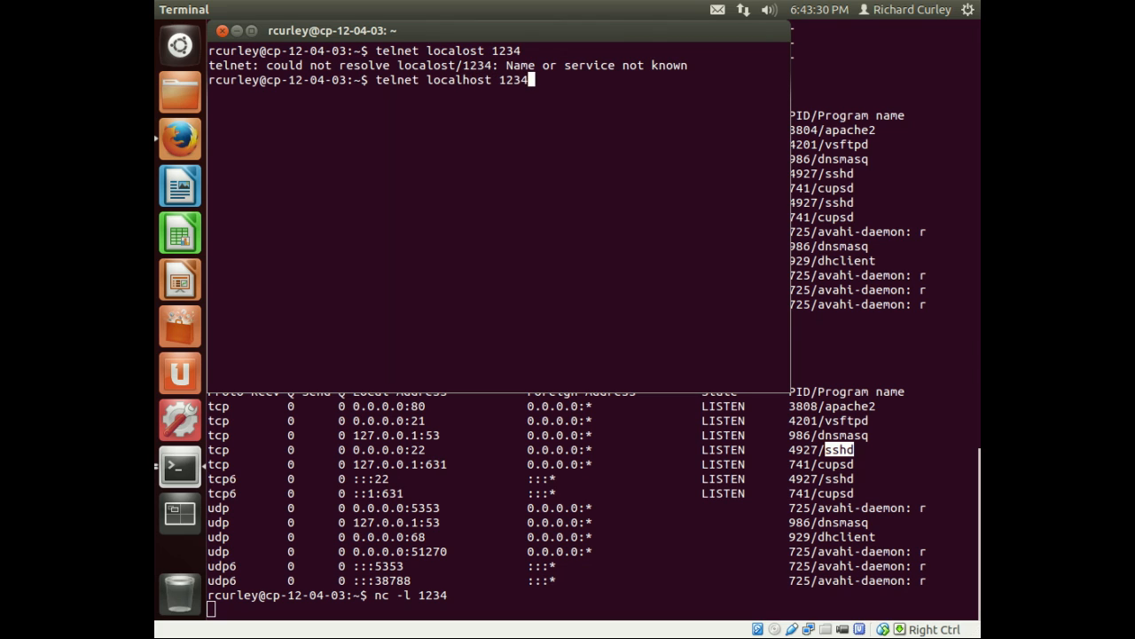
pyautogui.press('Return')
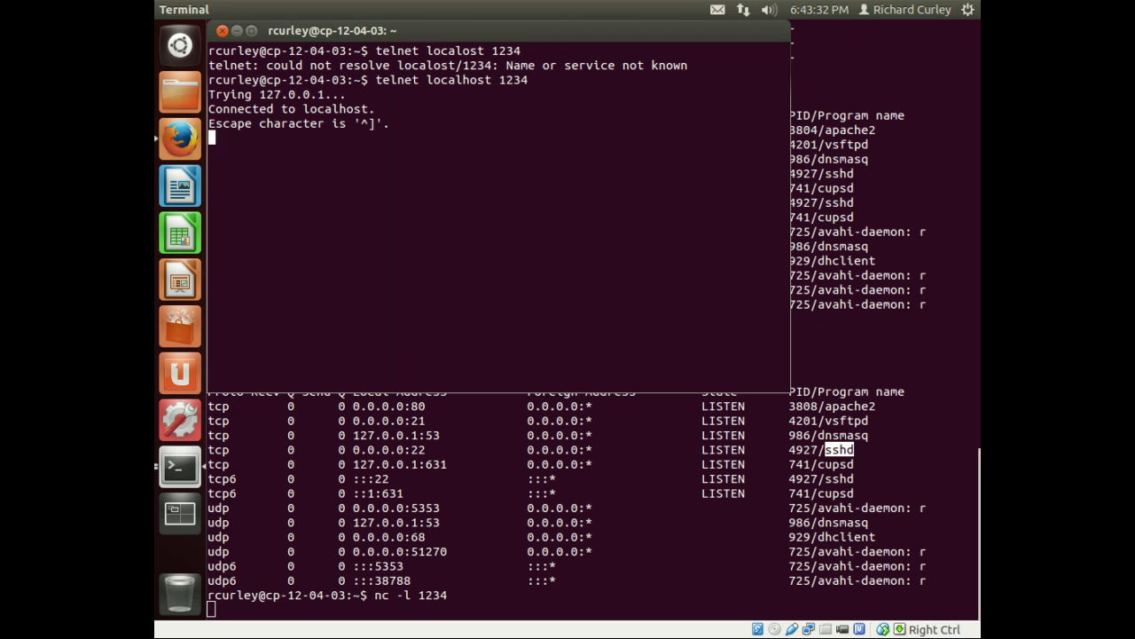
pyautogui.write('hello')
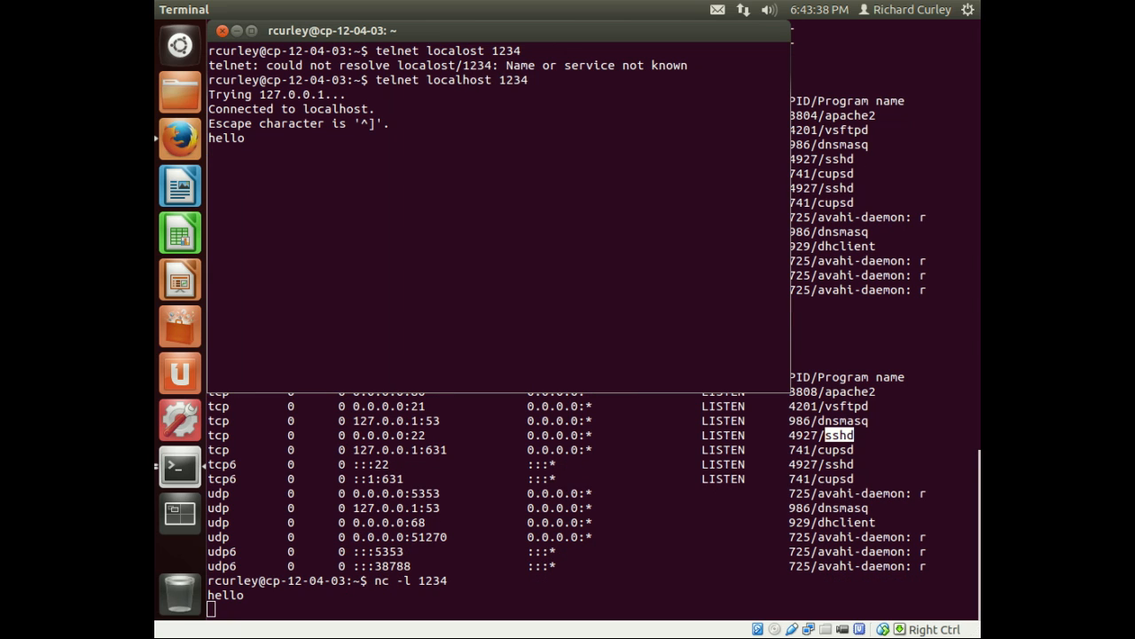
pyautogui.write('g')
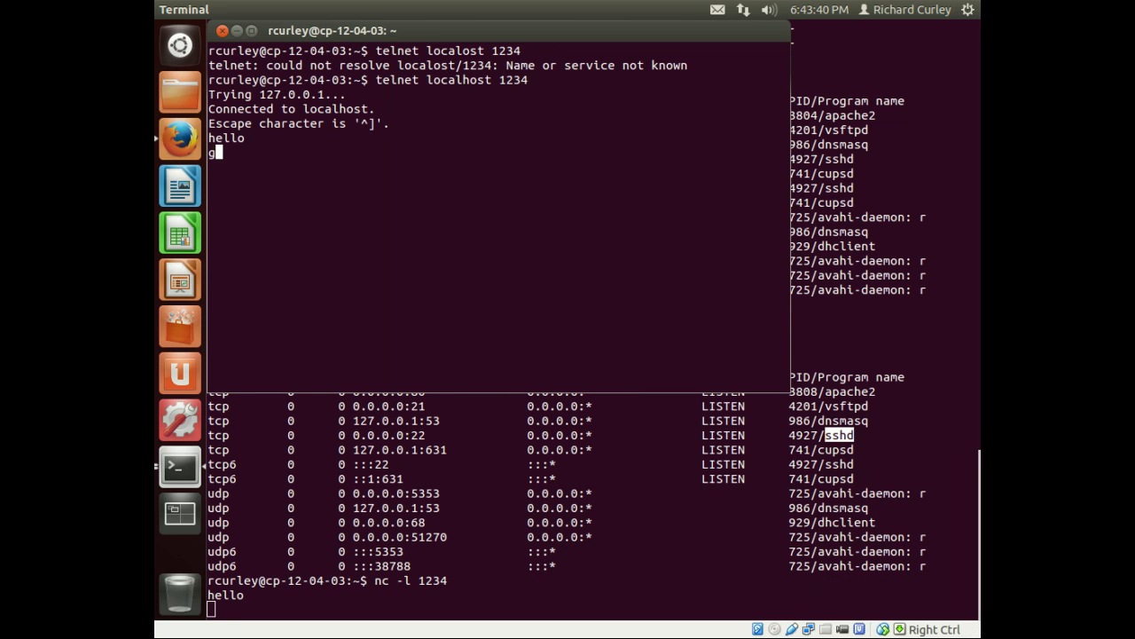
pyautogui.write('oodbye')
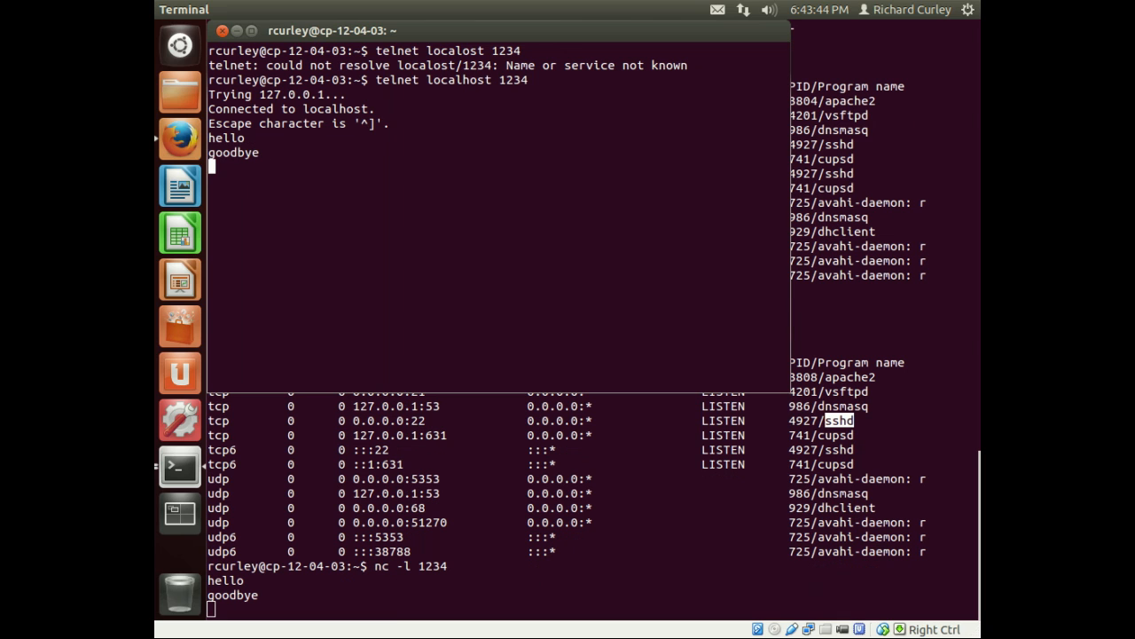
pyautogui.press('ctrl+]')
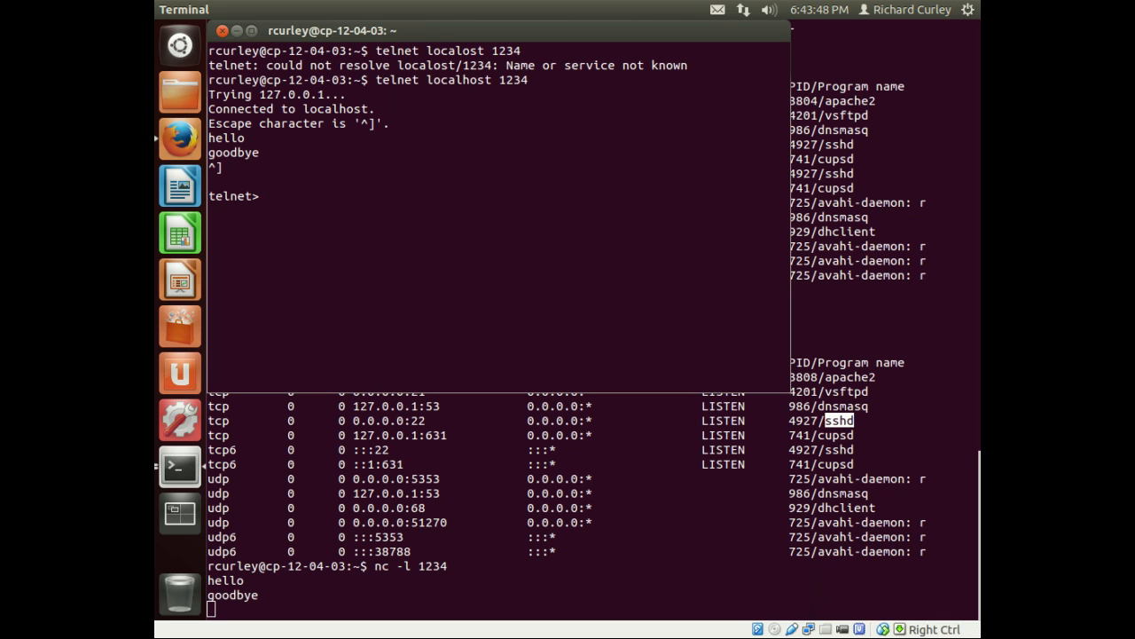
pyautogui.write('qiot')
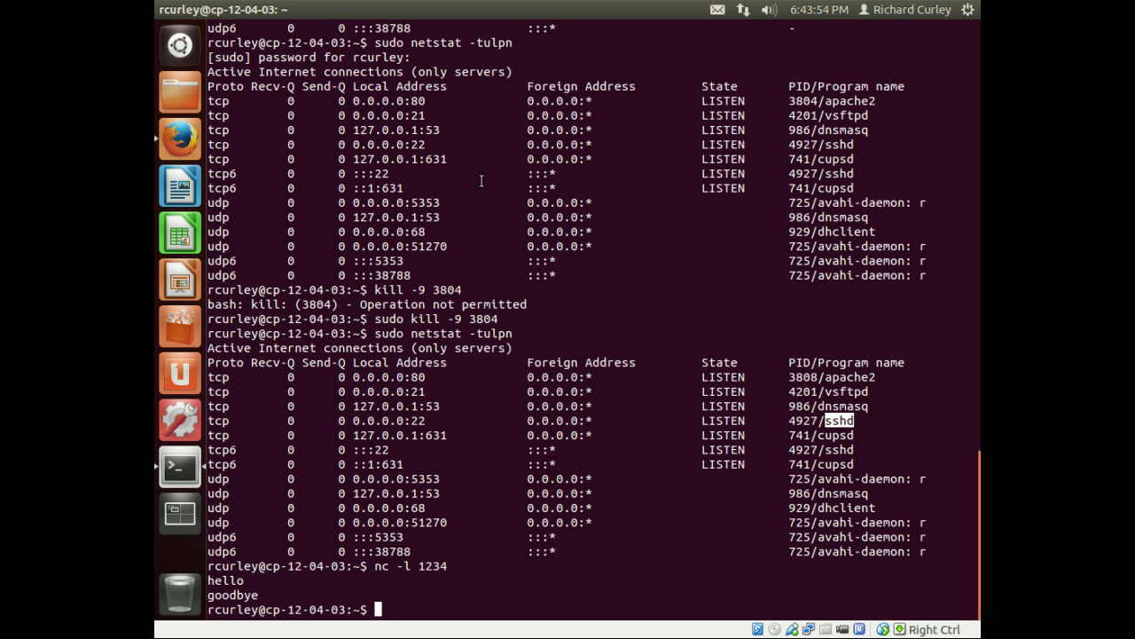
# Run nc -l 1234 in one terminal and netstat -tulpn in the other, revealing 0.0.0.0:1234 owned by 7131/nc
pyautogui.write('nc -l 1234')
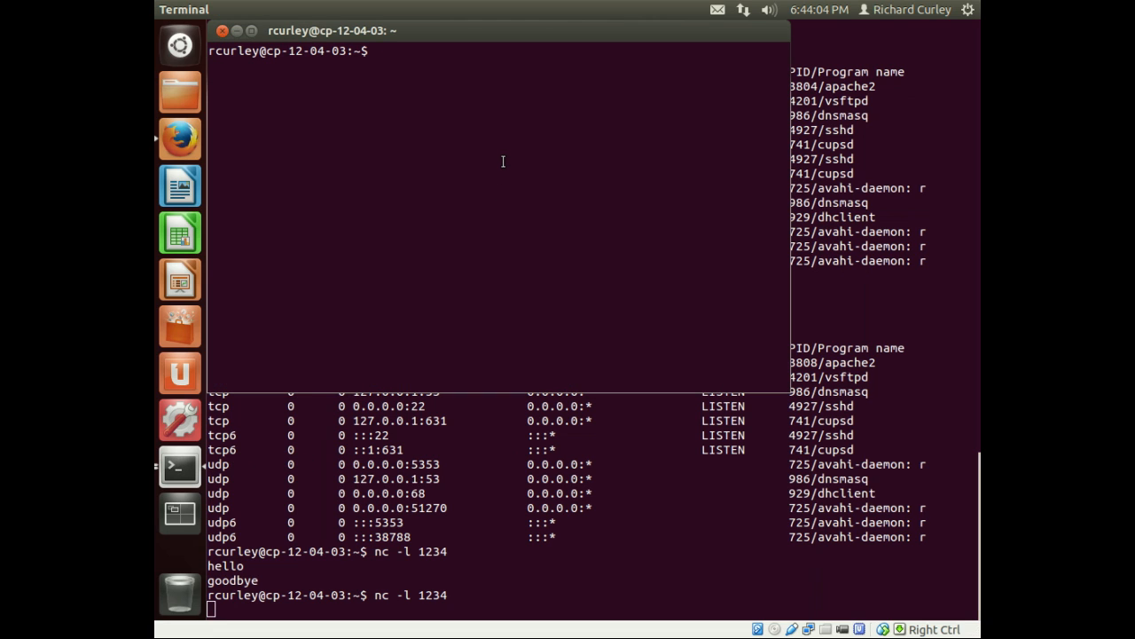
pyautogui.write('net')
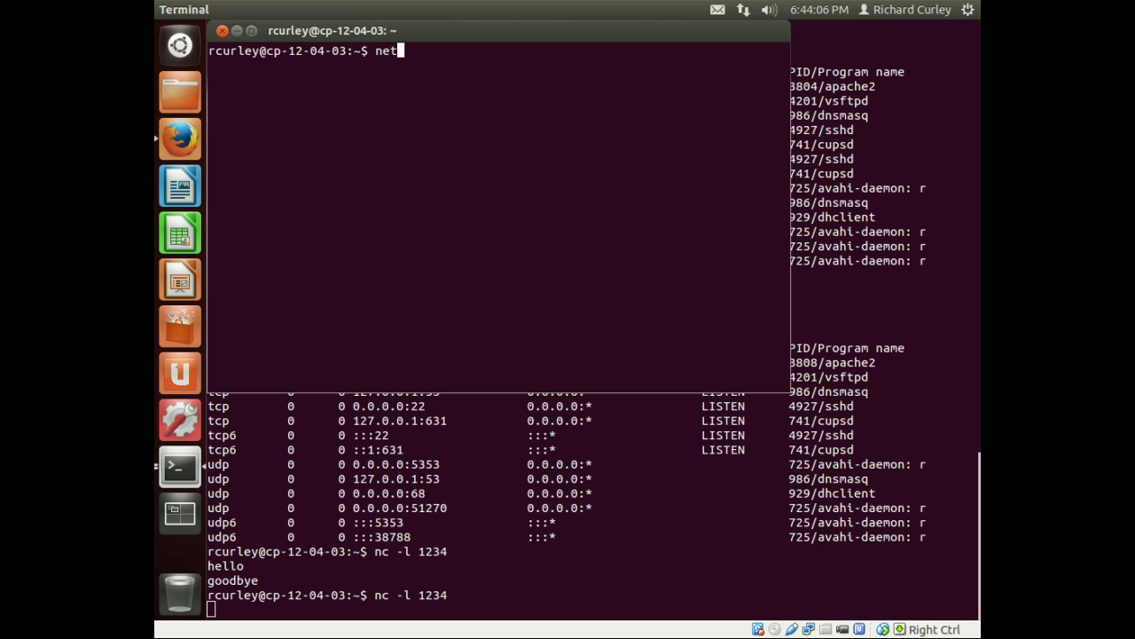
pyautogui.write('stat -tu')
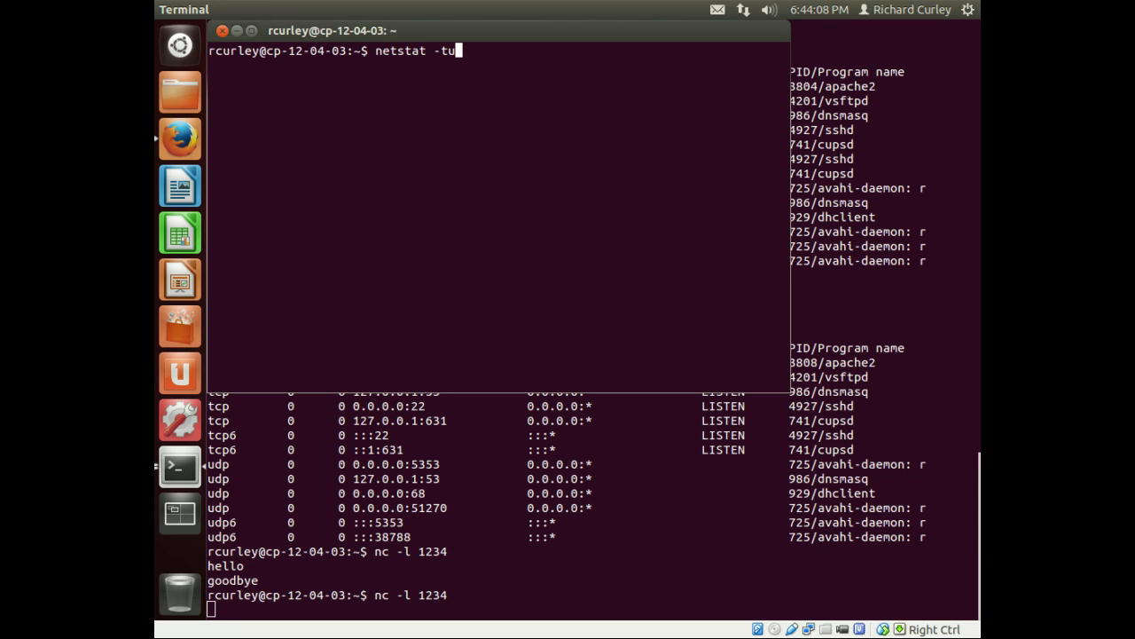
pyautogui.write('lpn')
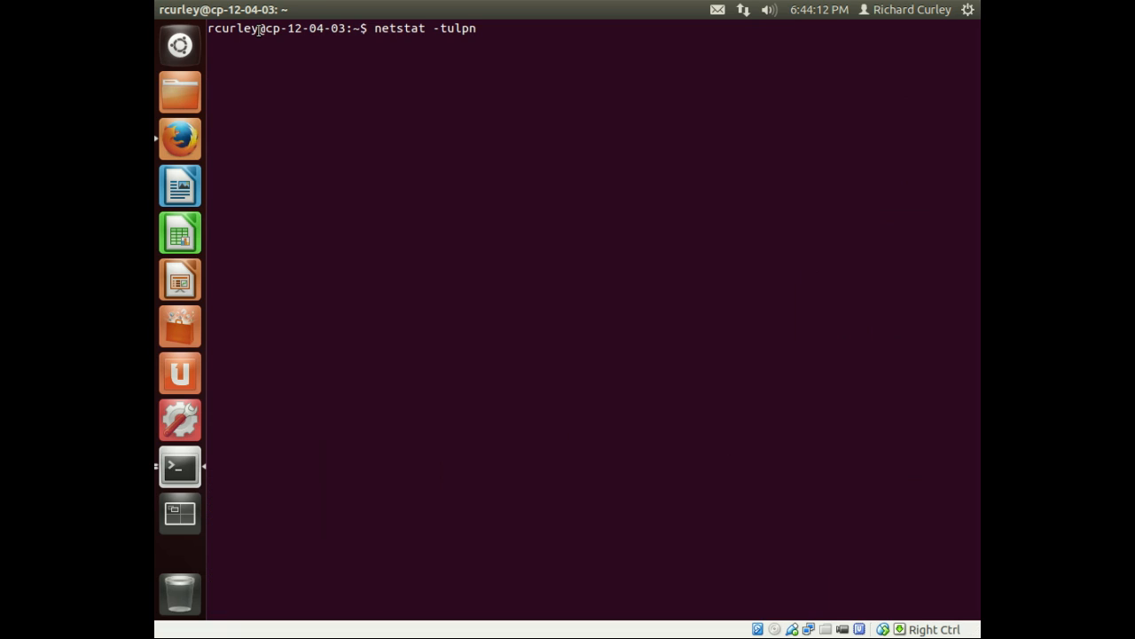
pyautogui.press('Return')
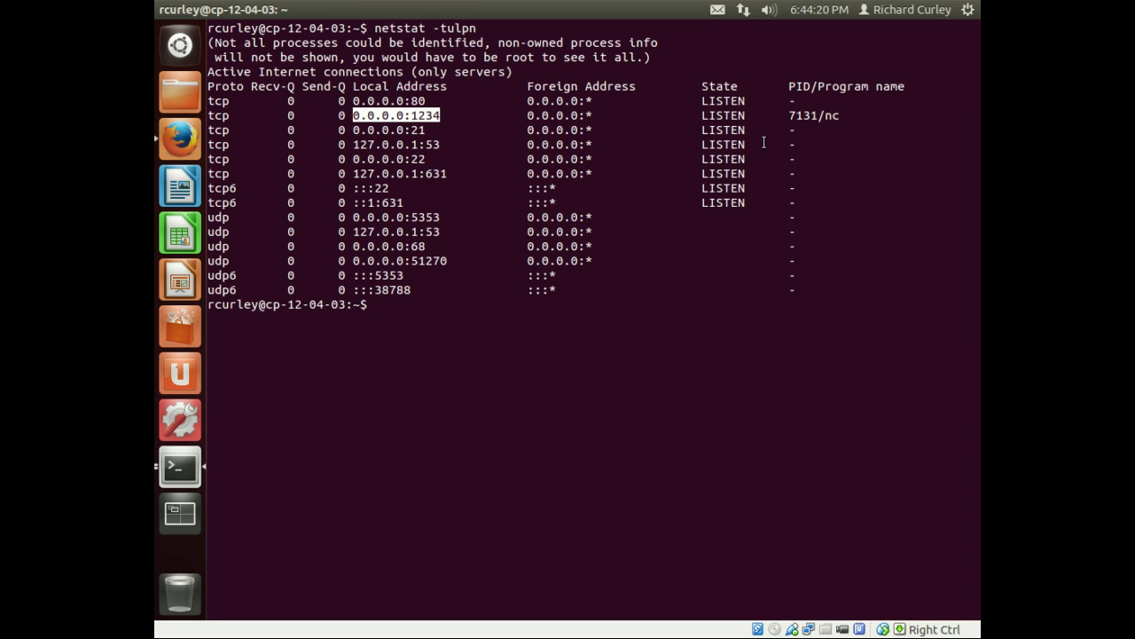
# Run sudo netstat -tulpn to show all owners (7131/nc, 3808/apache2), then unmaximize the window
pyautogui.doubleClick(812, 115)
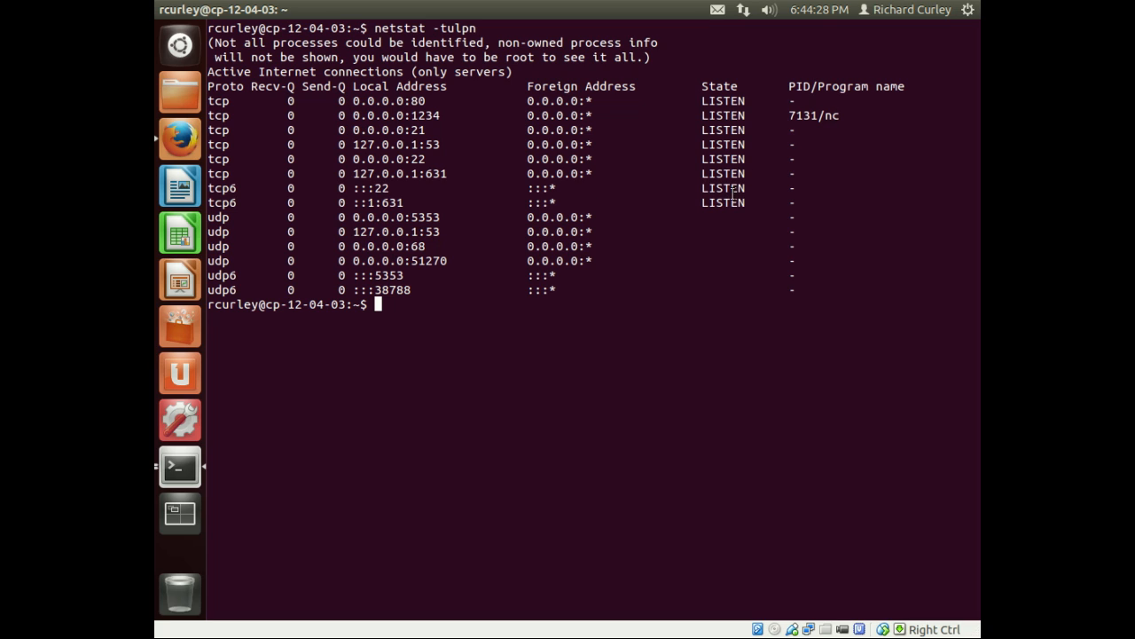
pyautogui.moveTo(723, 216)
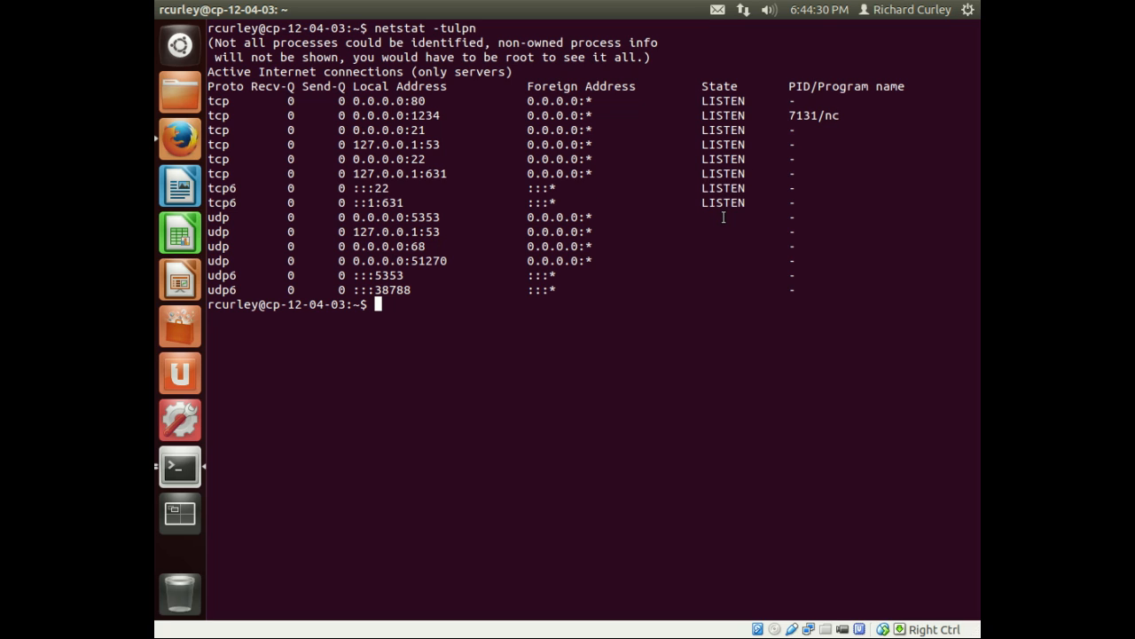
pyautogui.write('netstat -tulpn')
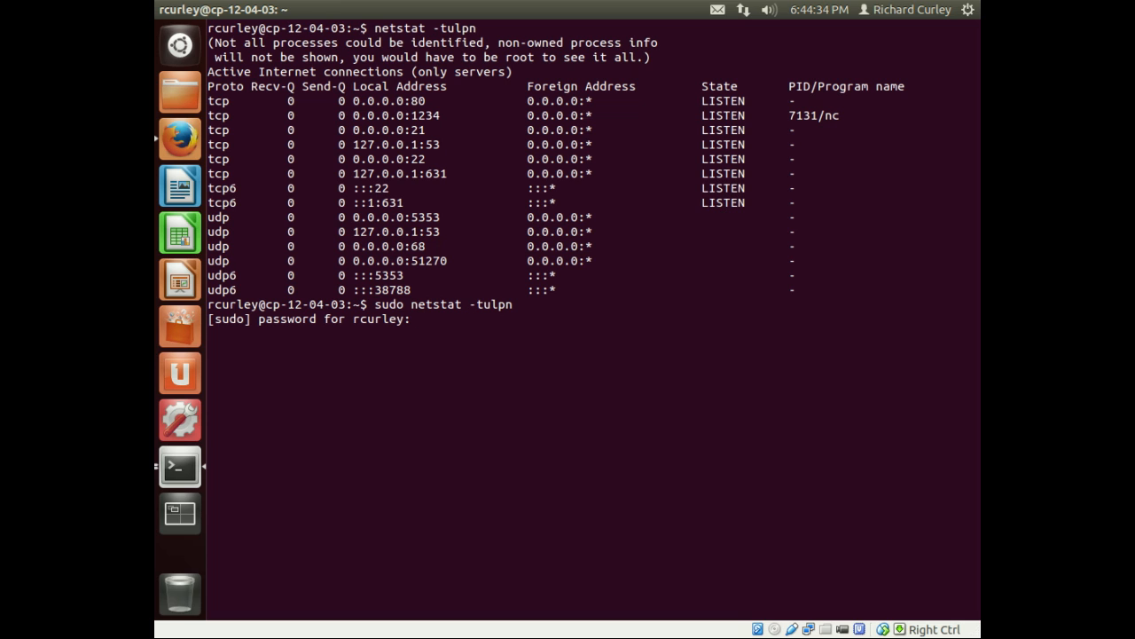
pyautogui.press('Return')
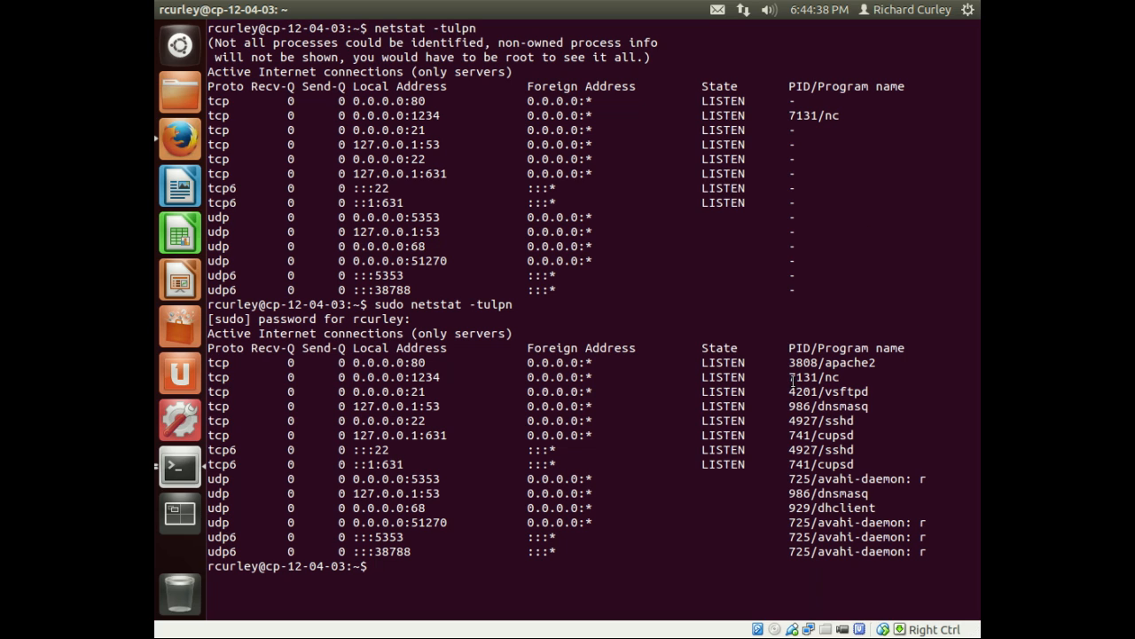
pyautogui.doubleClick(812, 376)
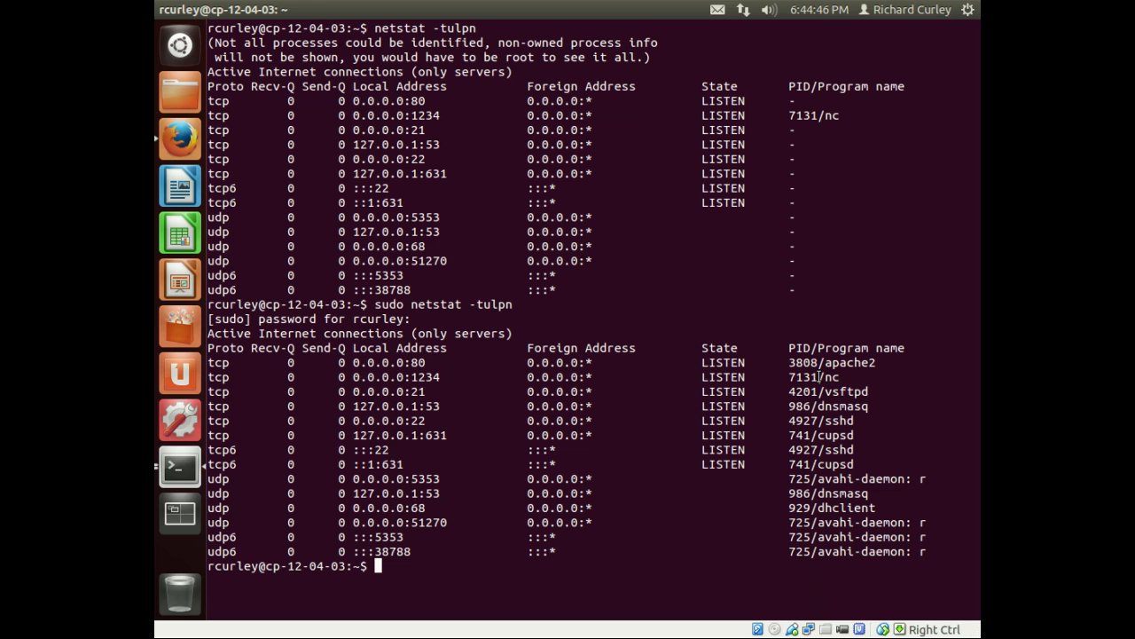
pyautogui.doubleClick(803, 376)
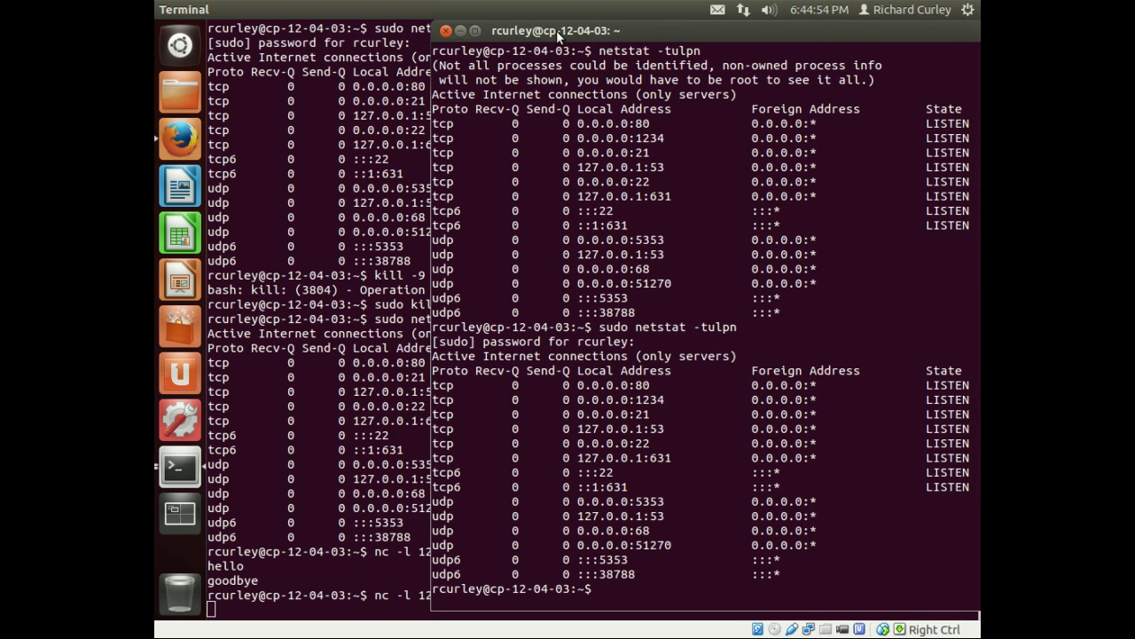
# Run kill -9 7131 so the nc -l 1234 listener reports Killed
pyautogui.write('kill -9')
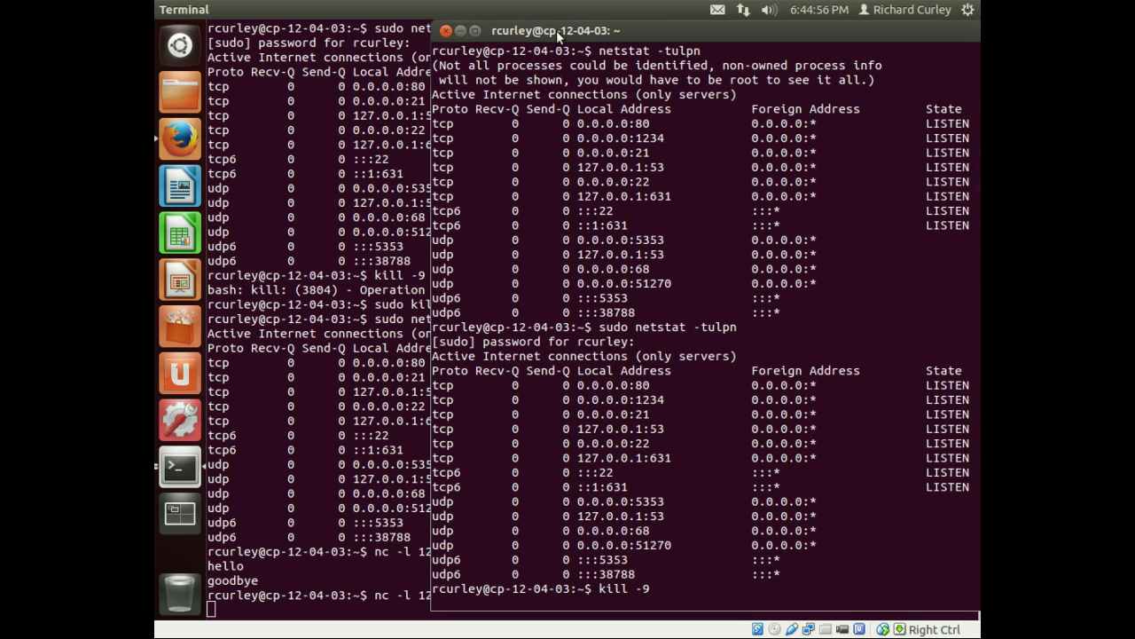
pyautogui.write('7131')
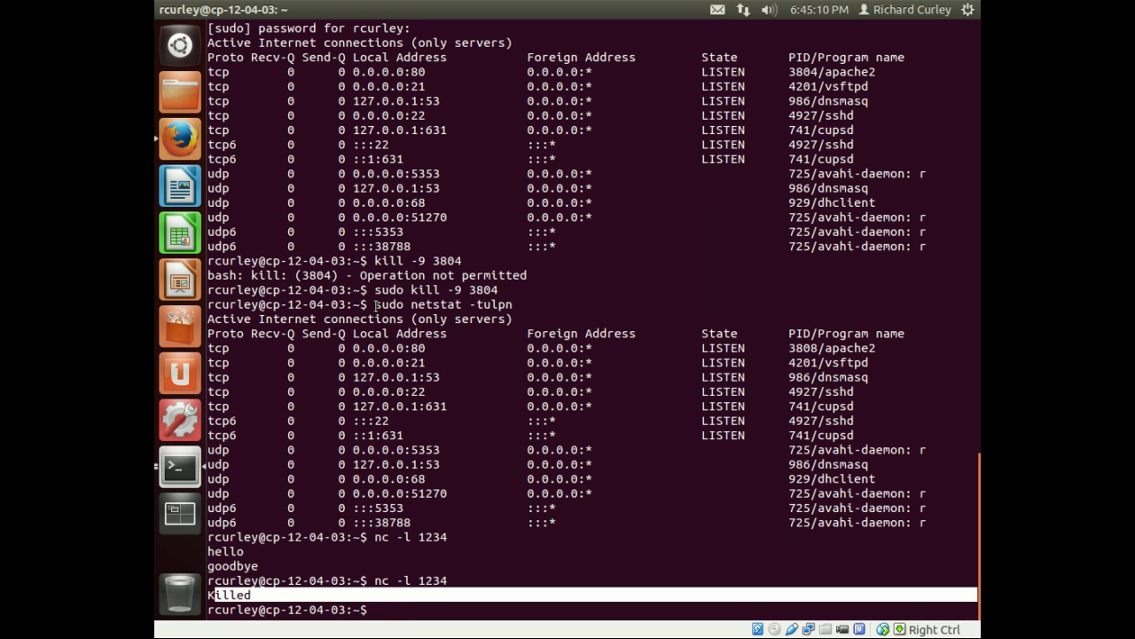
pyautogui.write('nc')
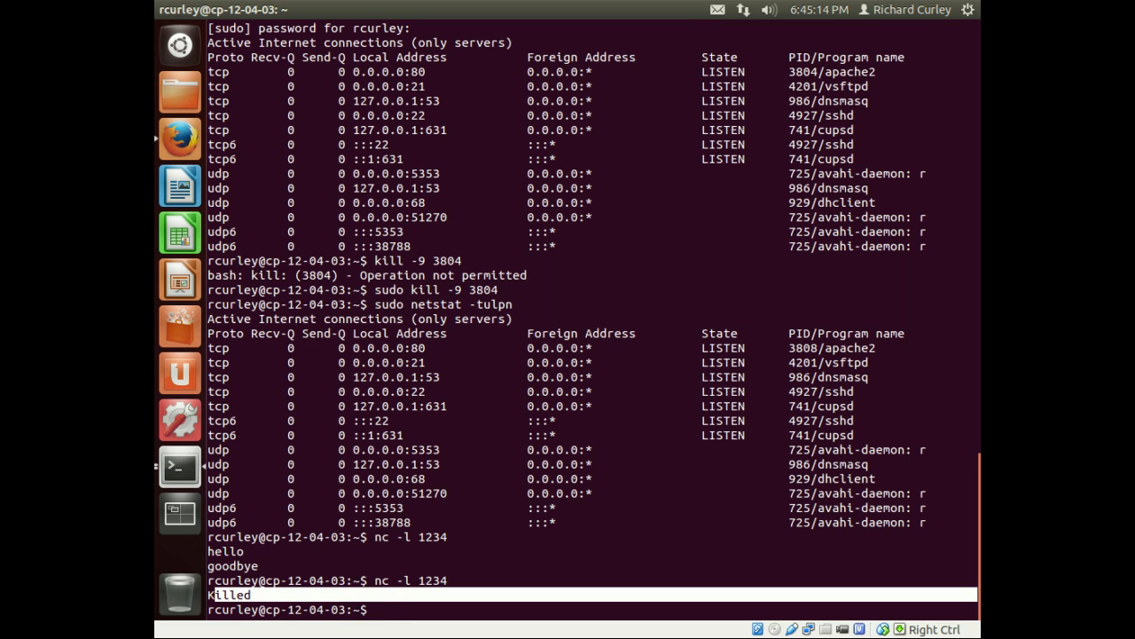
# Run which nc, which reports the program at /bin/nc
pyautogui.write('w')
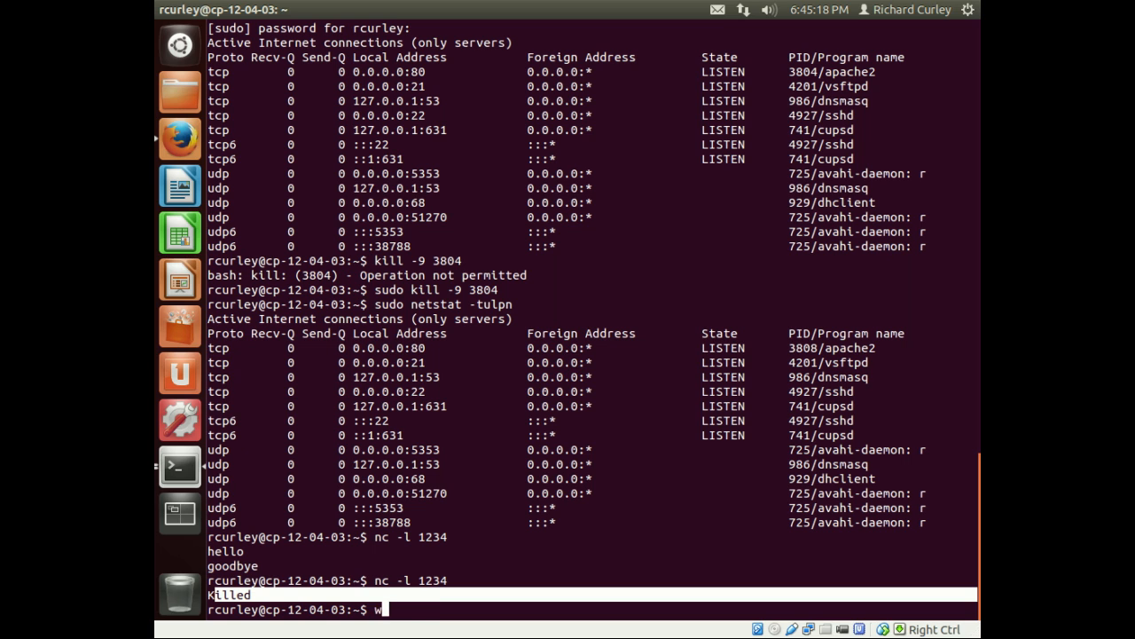
pyautogui.write('hich nc')
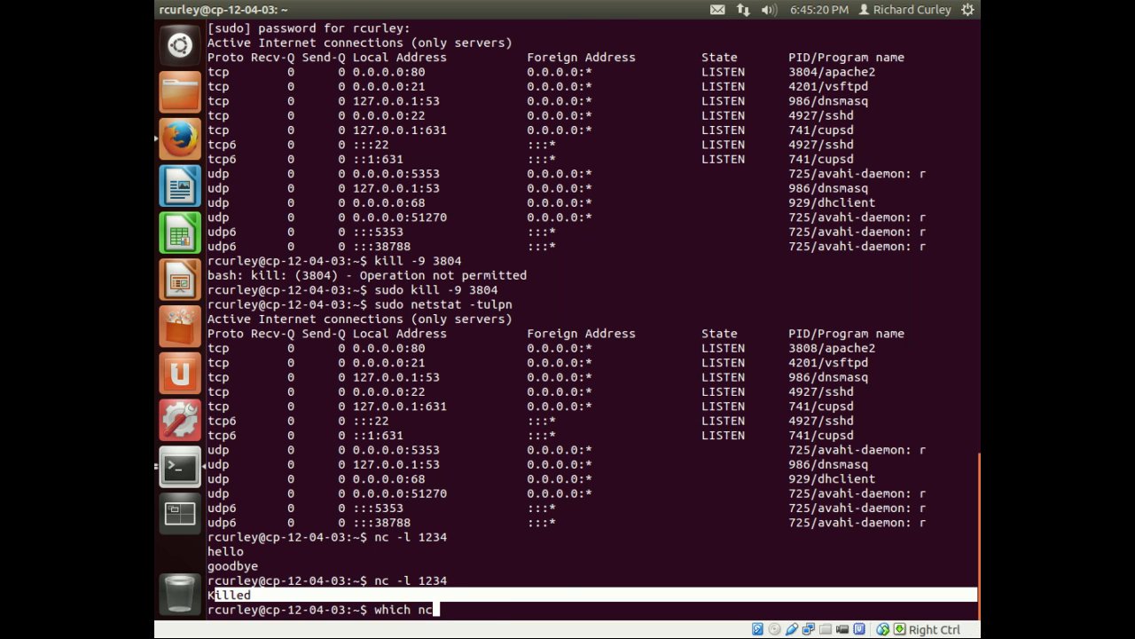
pyautogui.press('Return')
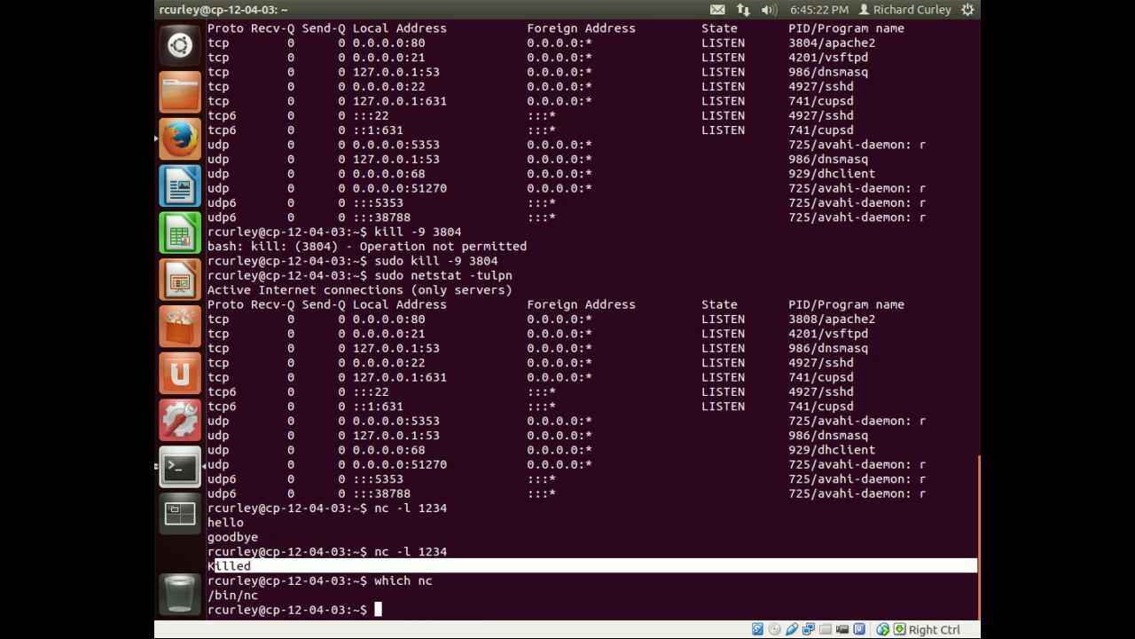